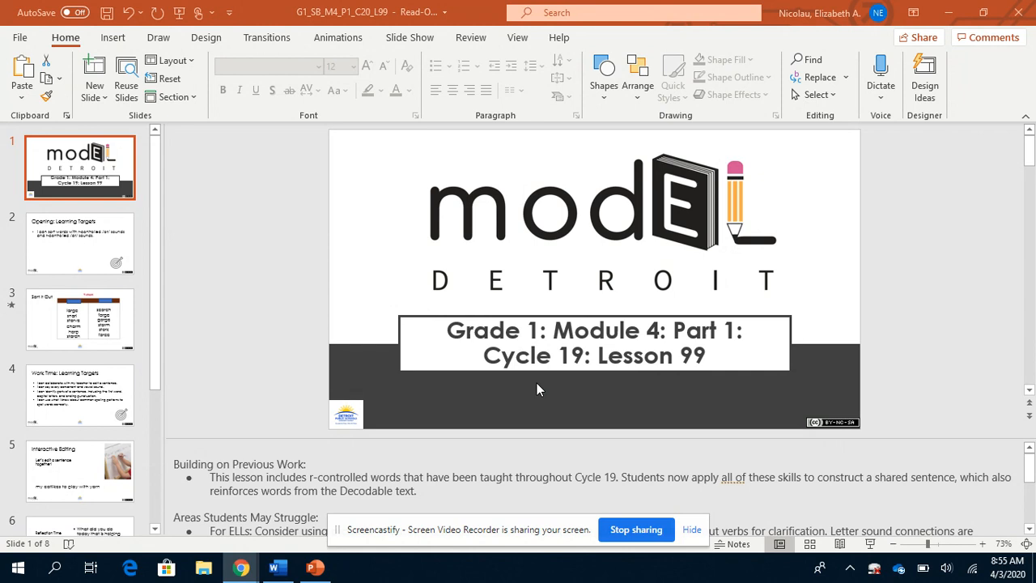
mouse_move(747, 366)
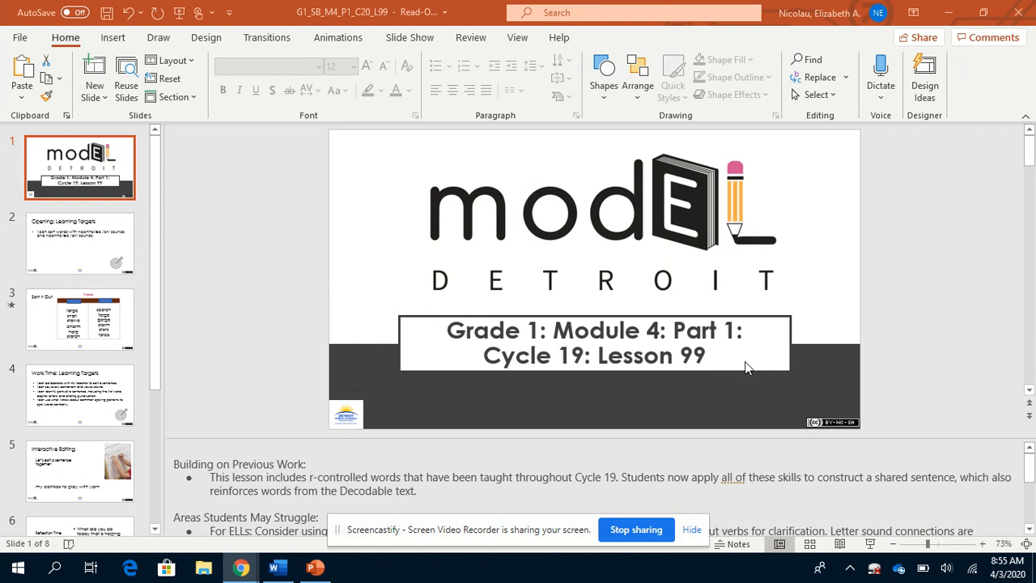
mouse_move(110, 238)
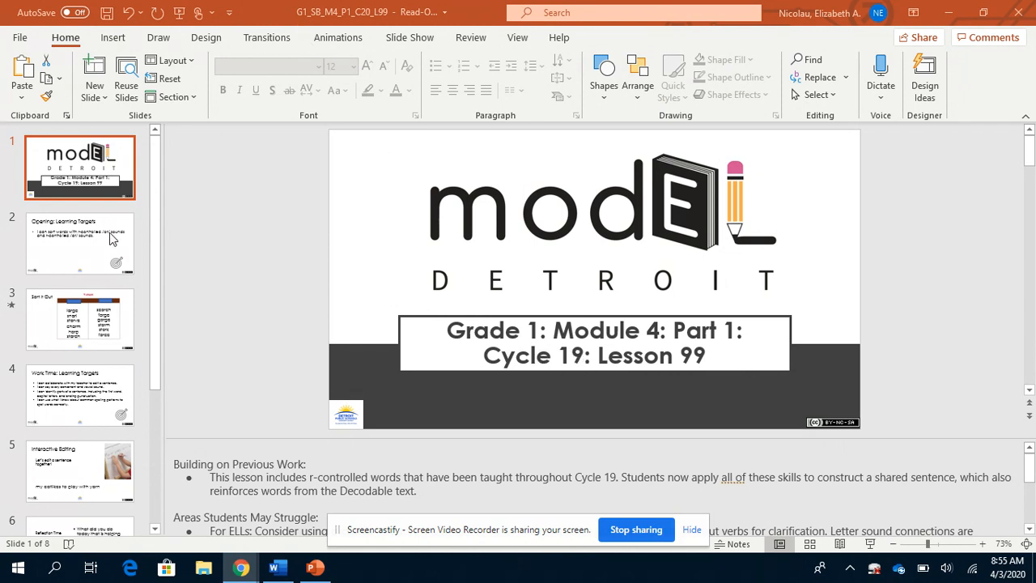
mouse_move(112, 240)
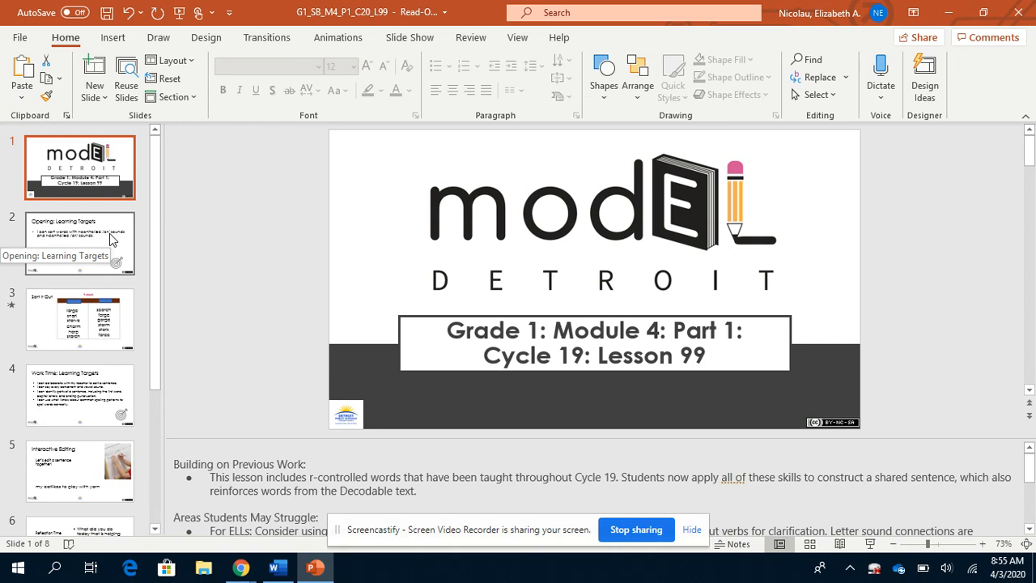
- Show the Opening: Learning Targets slide about sorting /or/ and /ar/ words
click(79, 243)
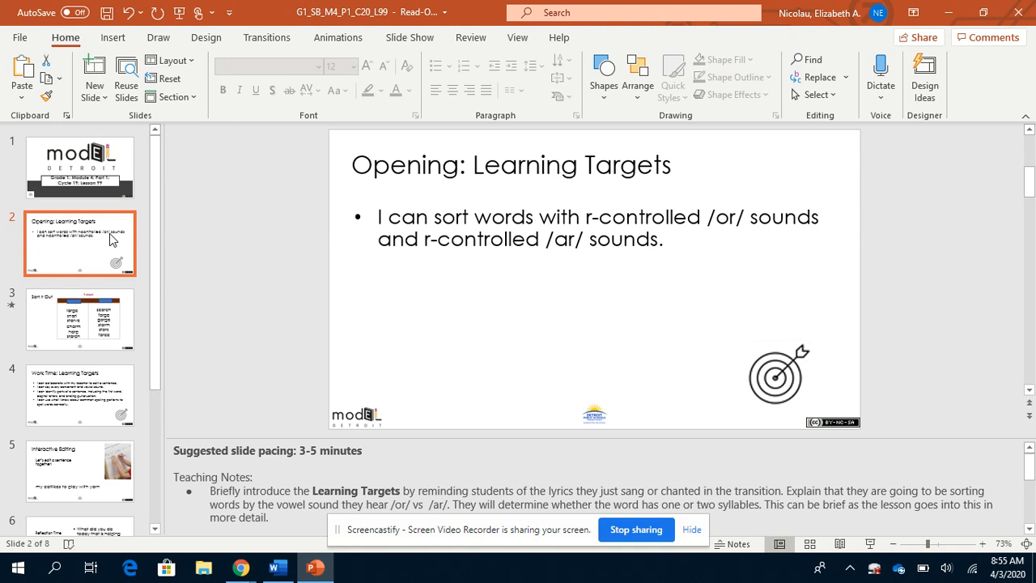
- Show the Sort It Out T-chart slide with words like large, charm, scorch and storm
double_click(726, 217)
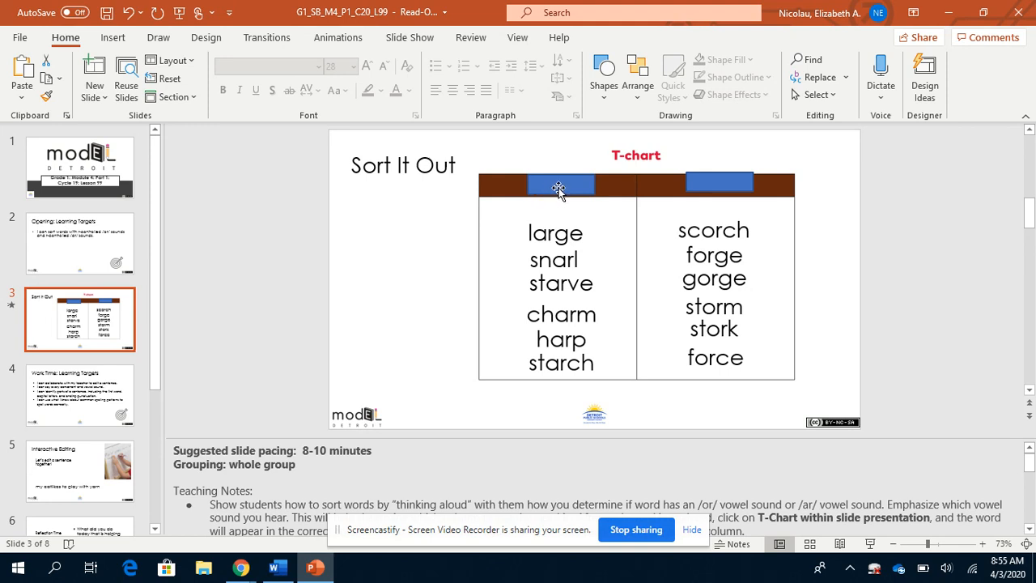
mouse_move(688, 186)
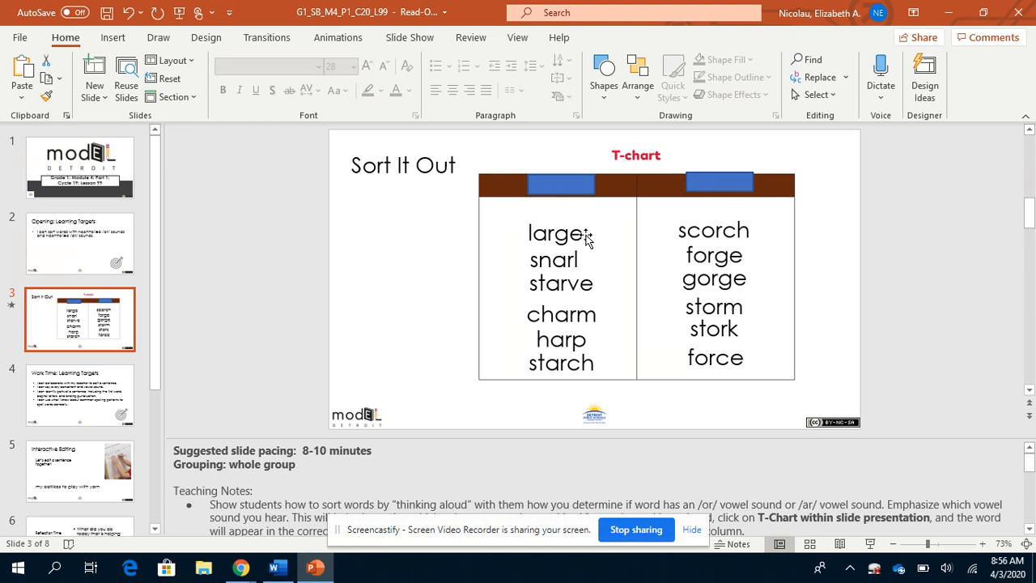
mouse_move(585, 266)
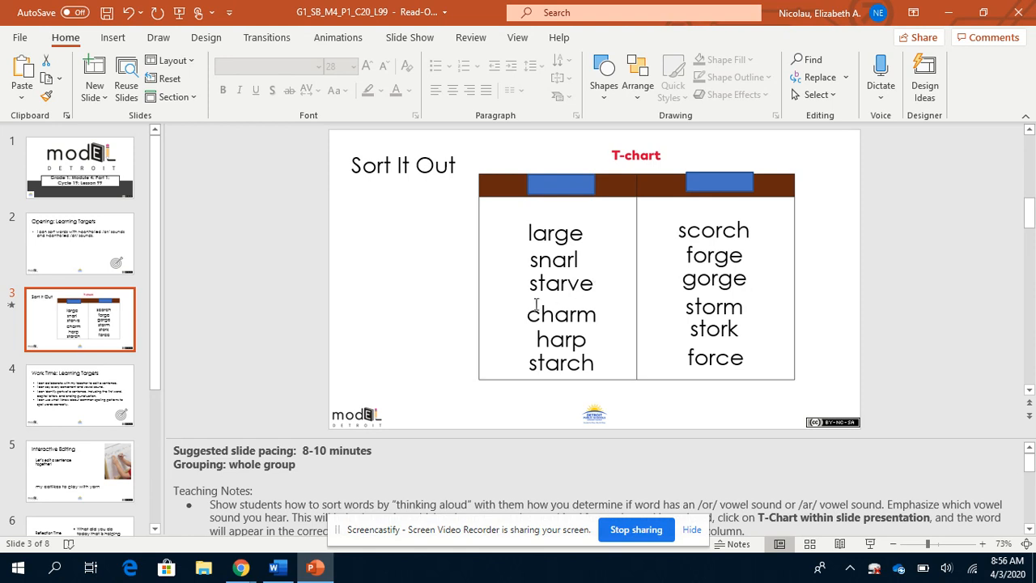
mouse_move(532, 334)
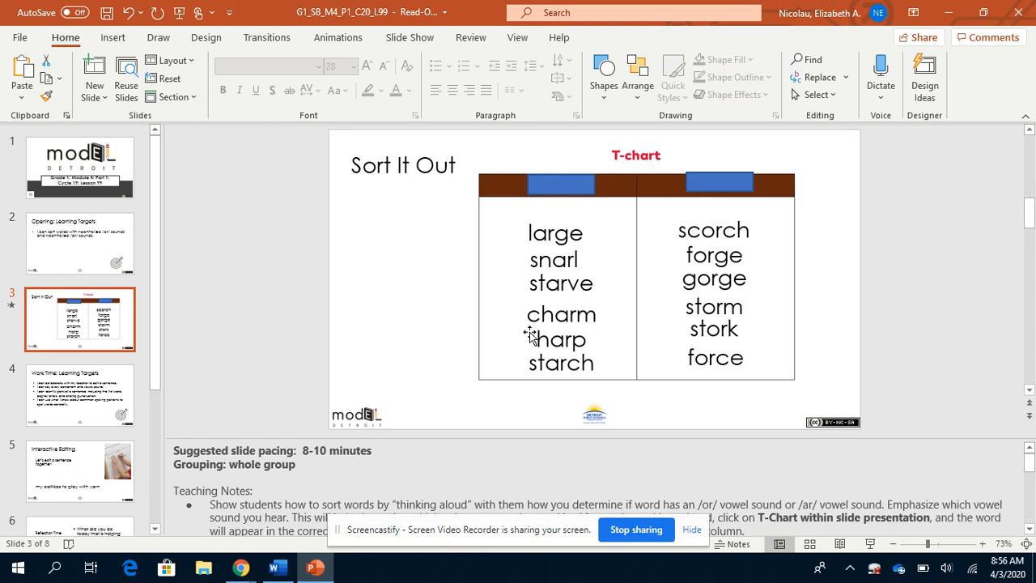
mouse_move(550, 349)
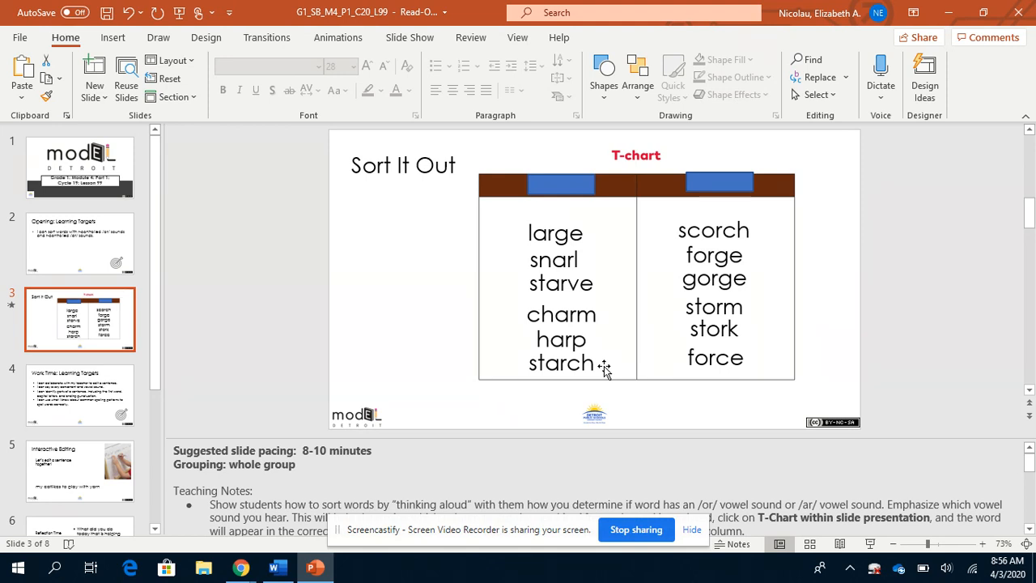
mouse_move(576, 370)
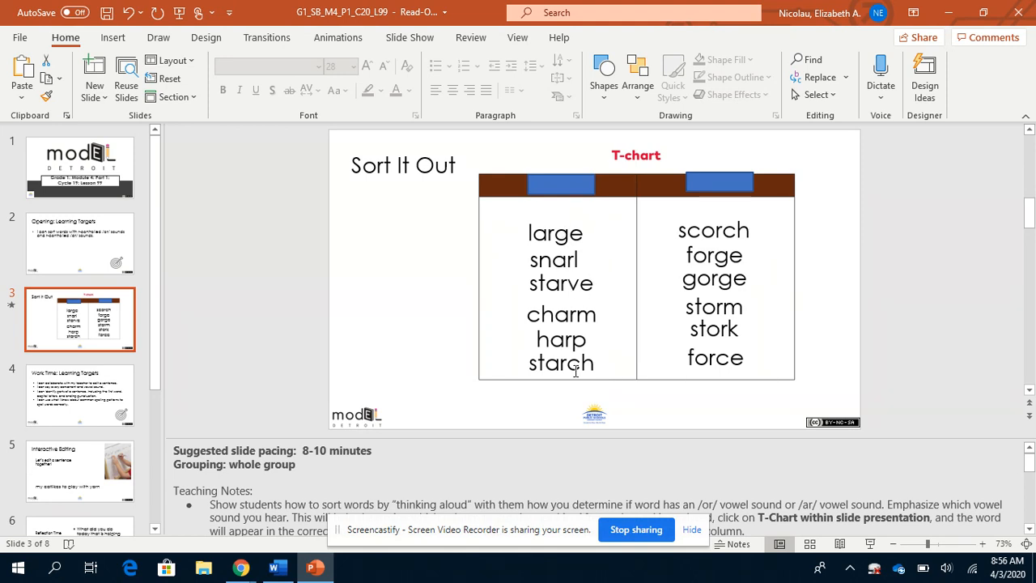
mouse_move(596, 402)
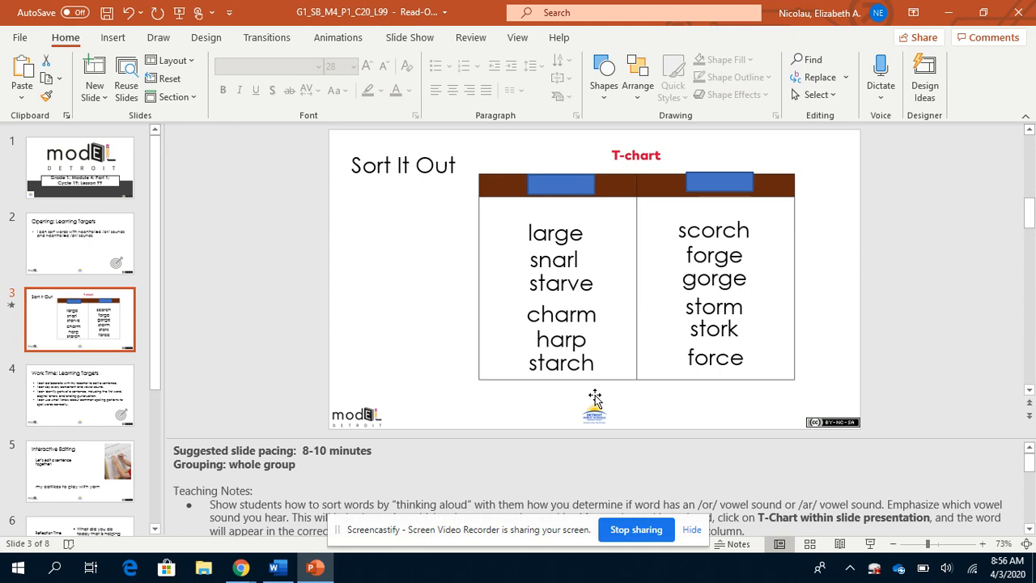
mouse_move(693, 197)
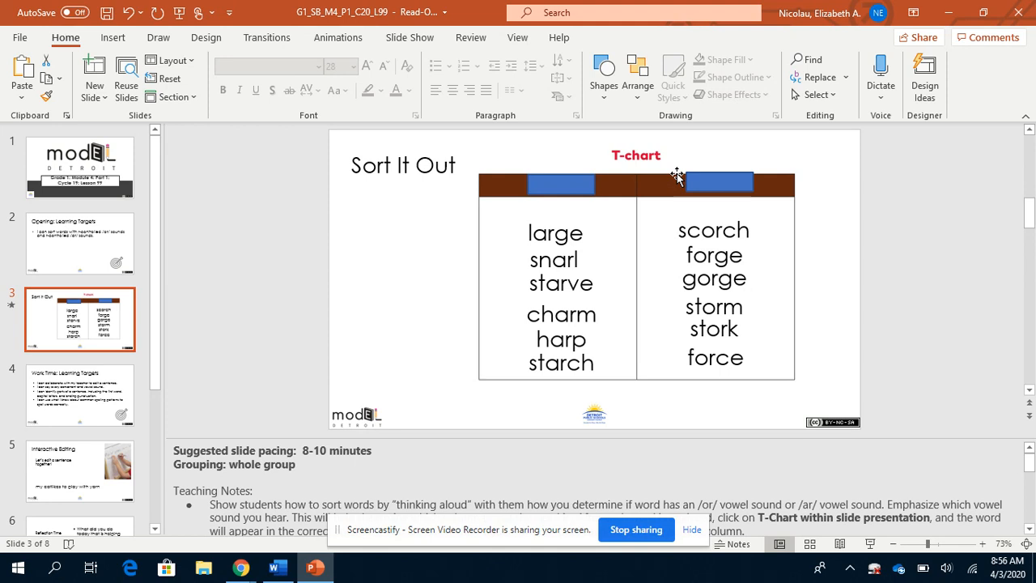
mouse_move(703, 204)
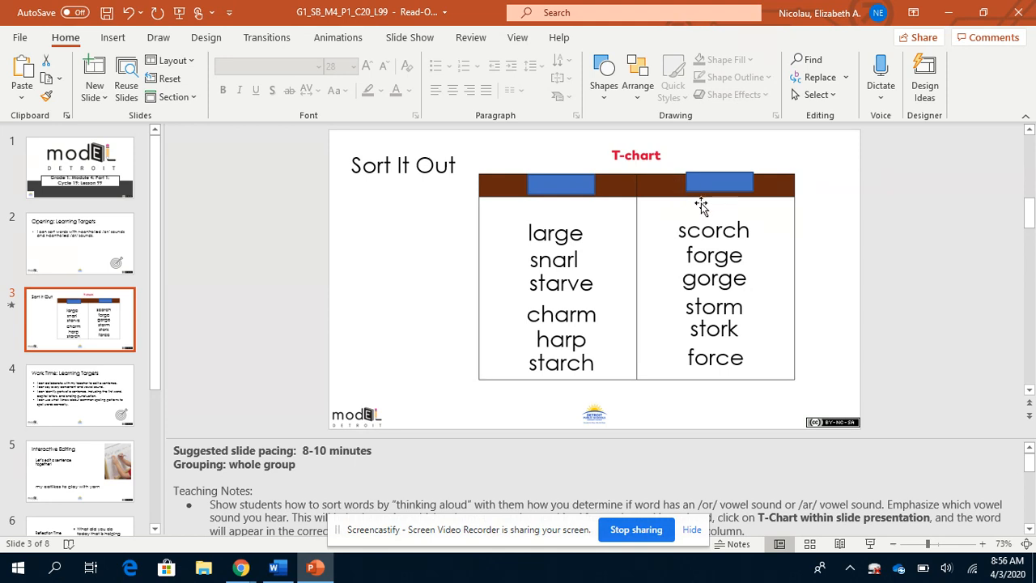
mouse_move(774, 244)
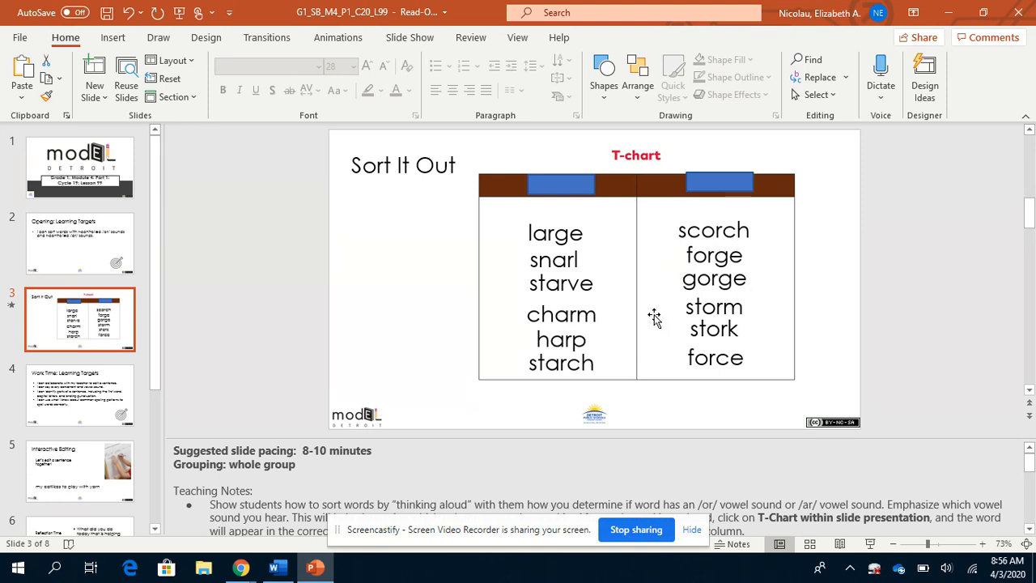
mouse_move(673, 330)
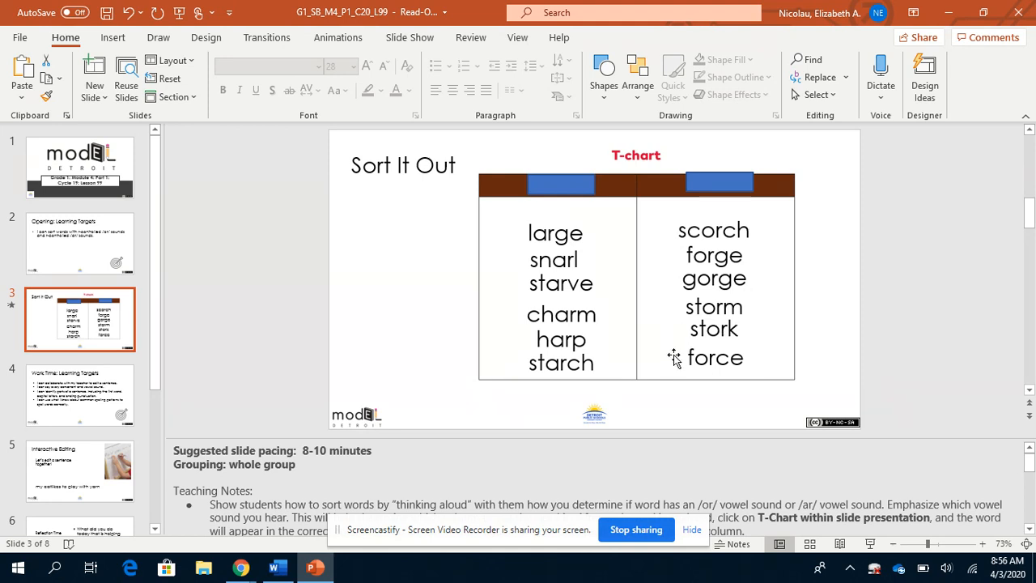
mouse_move(763, 360)
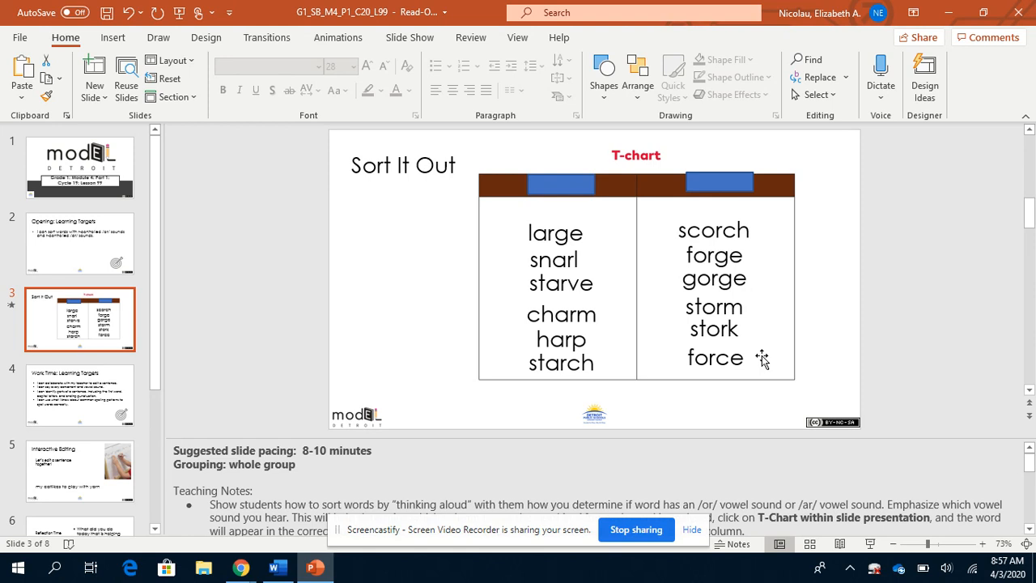
mouse_move(583, 167)
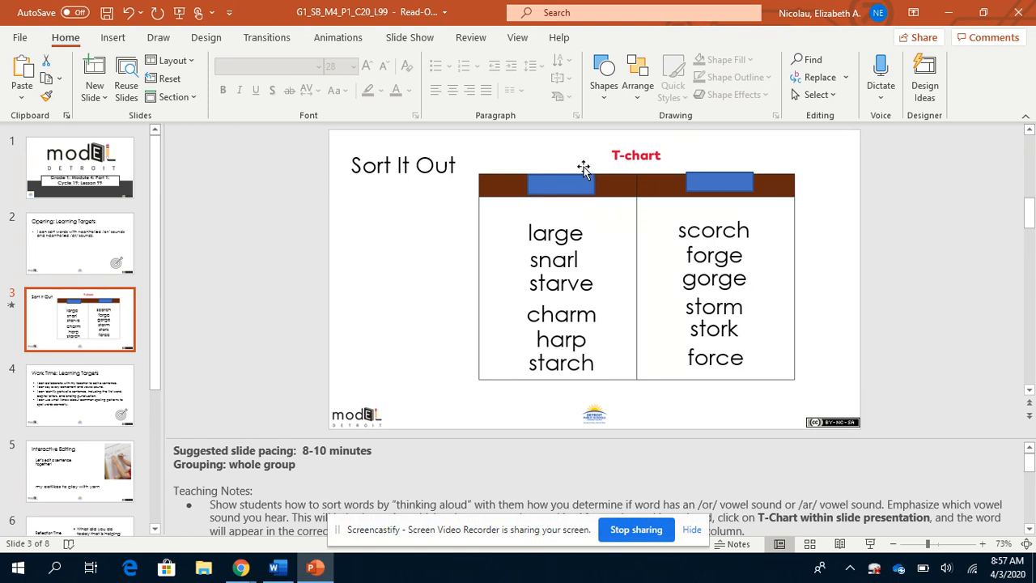
mouse_move(526, 242)
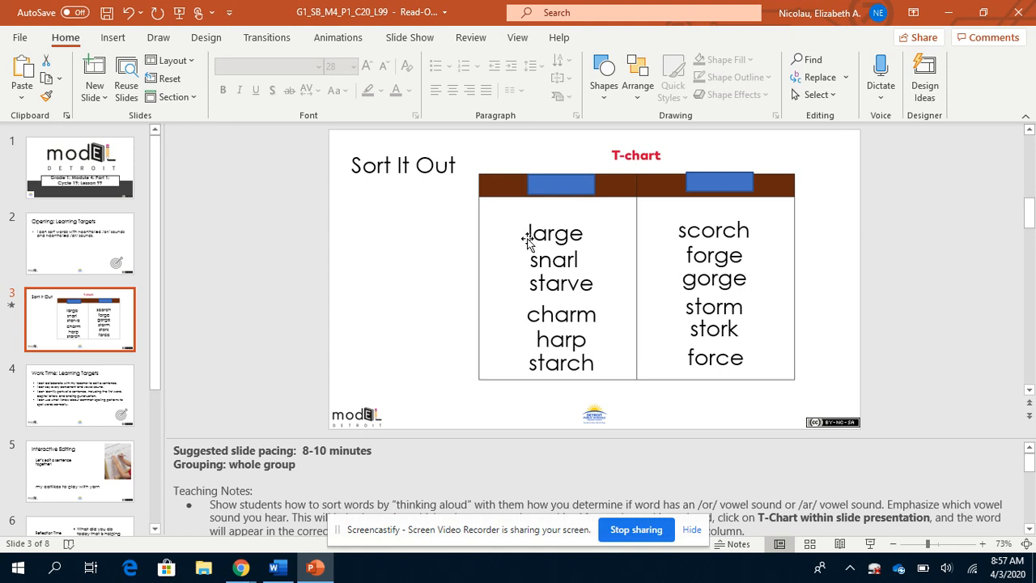
mouse_move(552, 246)
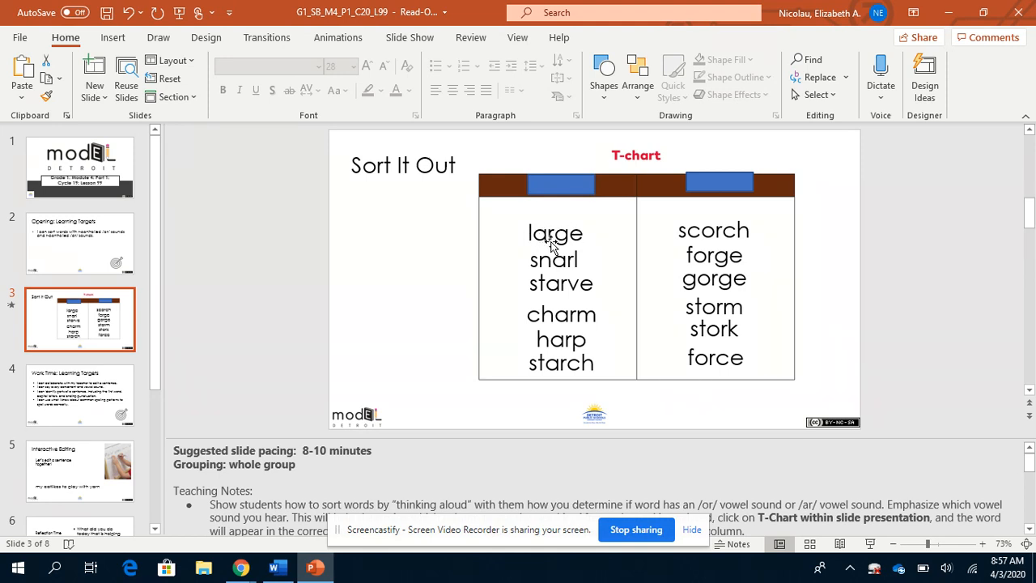
mouse_move(542, 274)
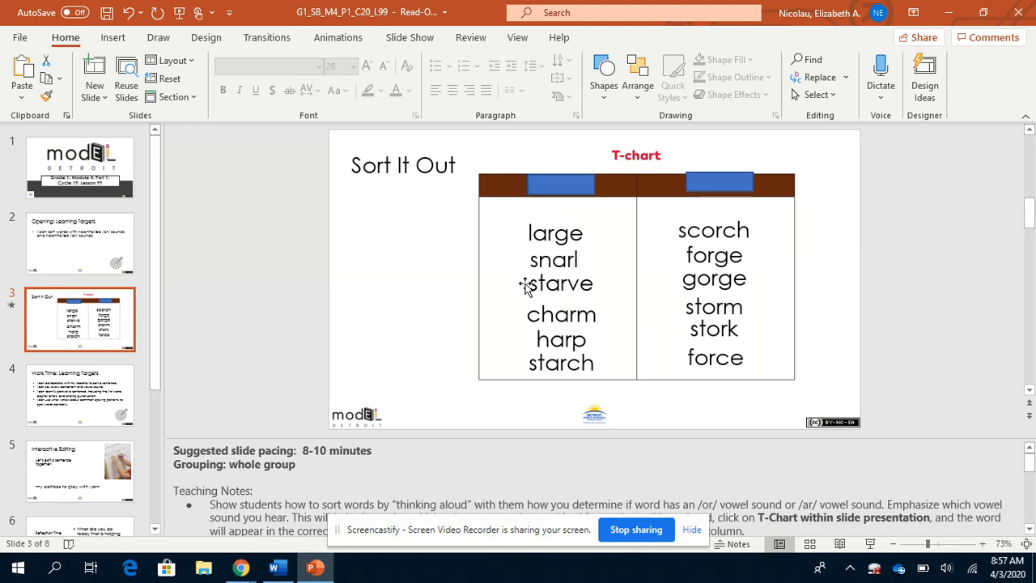
mouse_move(551, 324)
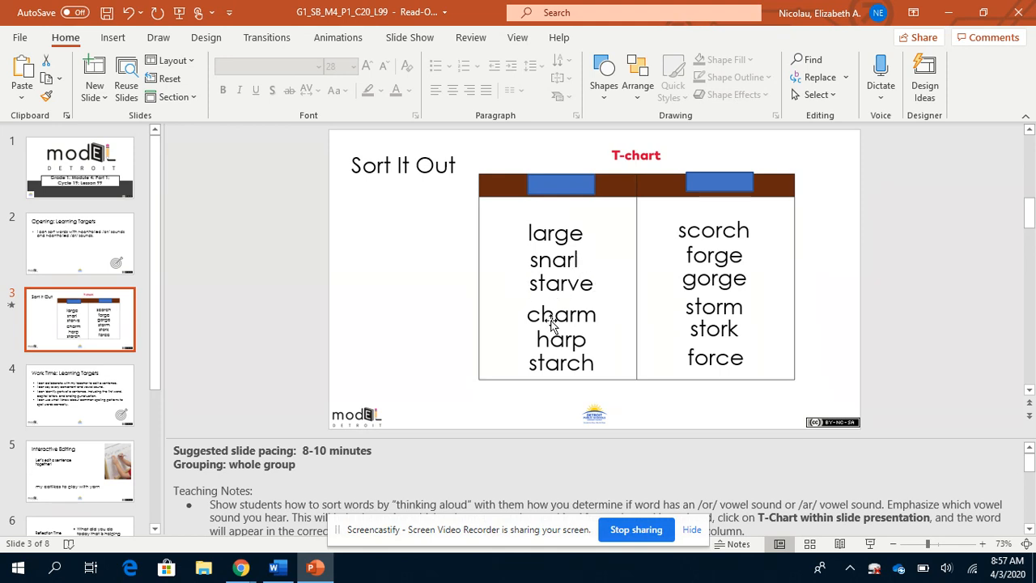
mouse_move(617, 327)
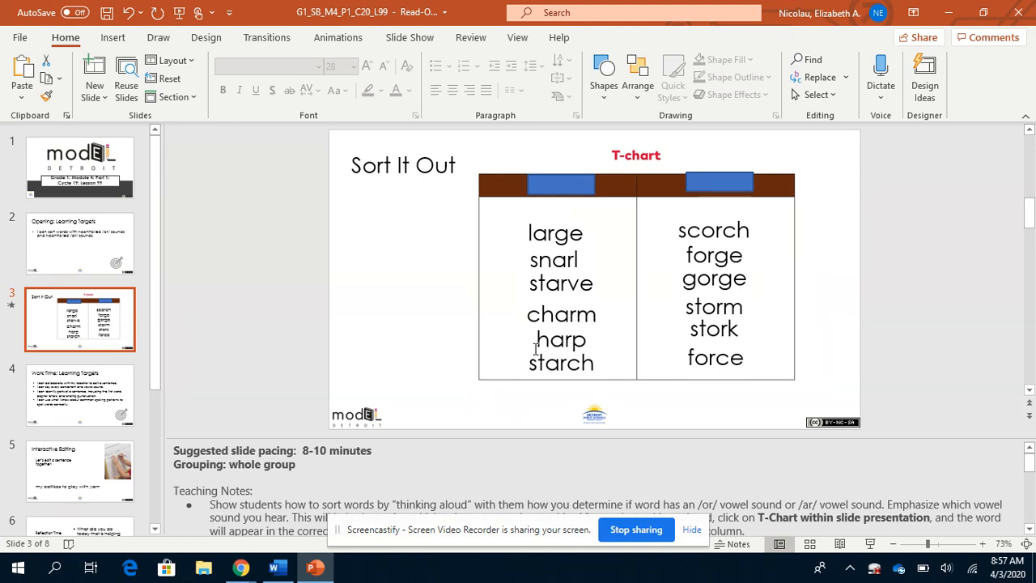
mouse_move(547, 363)
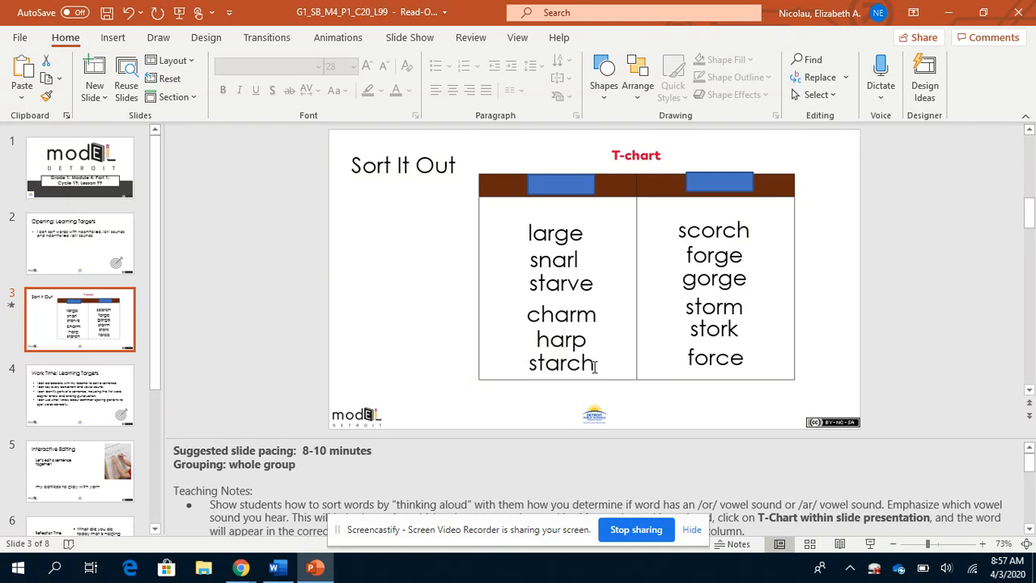
mouse_move(596, 408)
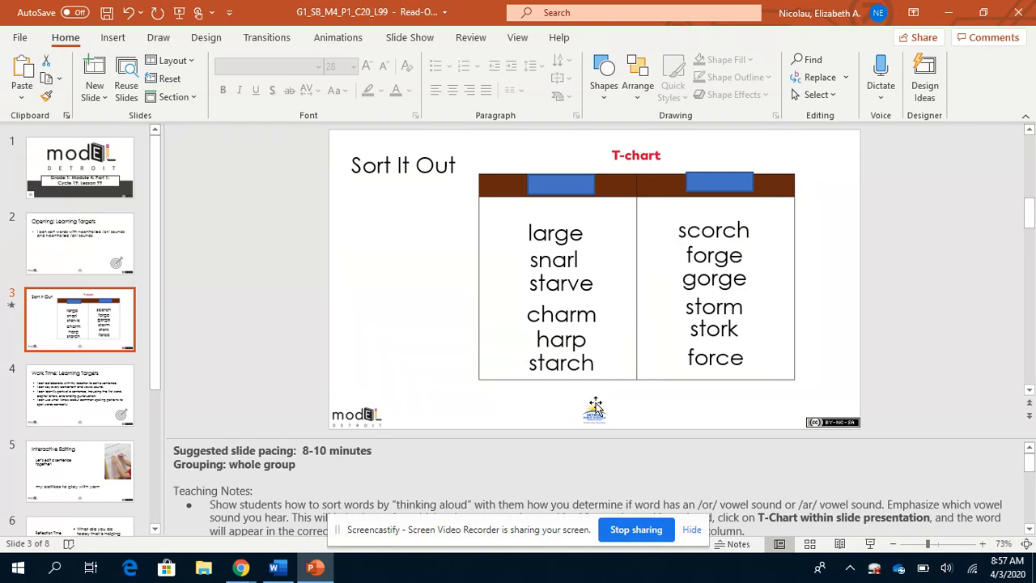
click(560, 185)
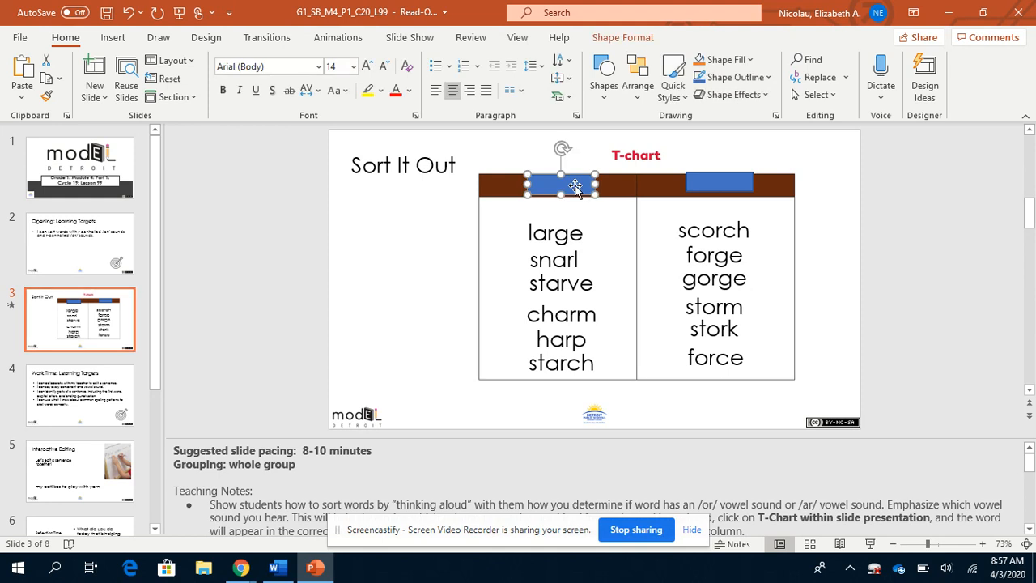
text(/ar/)
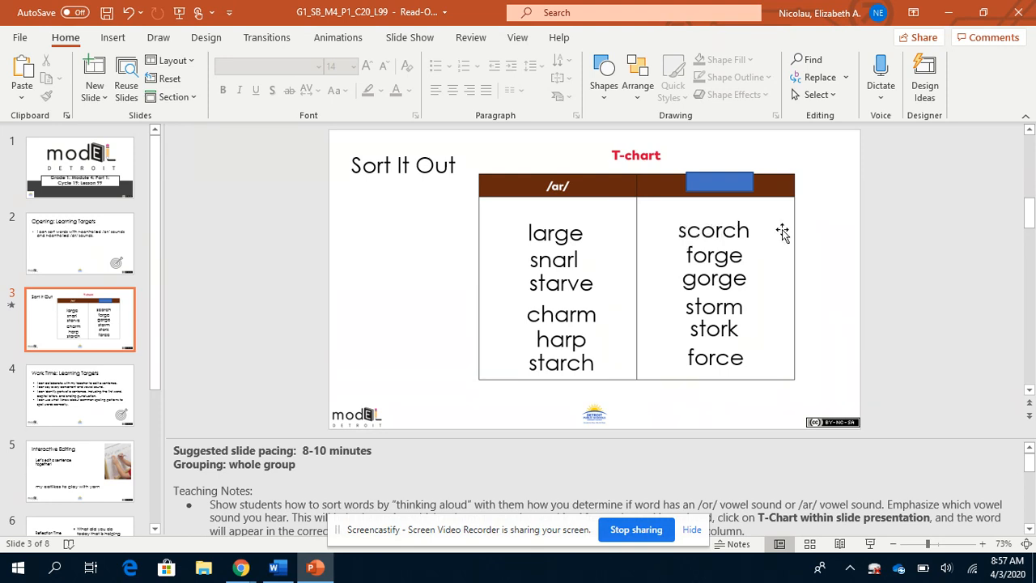
mouse_move(709, 262)
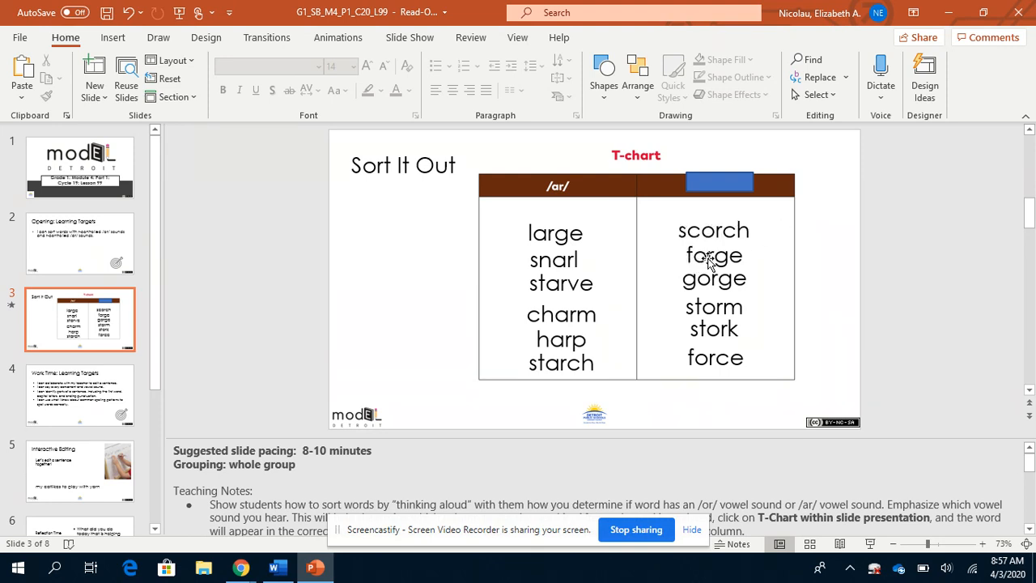
mouse_move(693, 292)
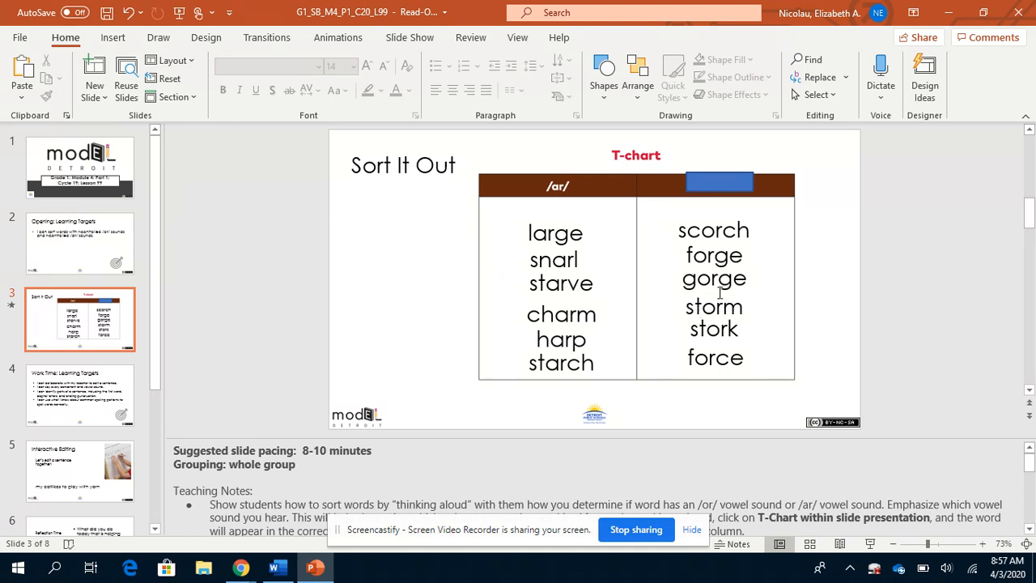
mouse_move(679, 310)
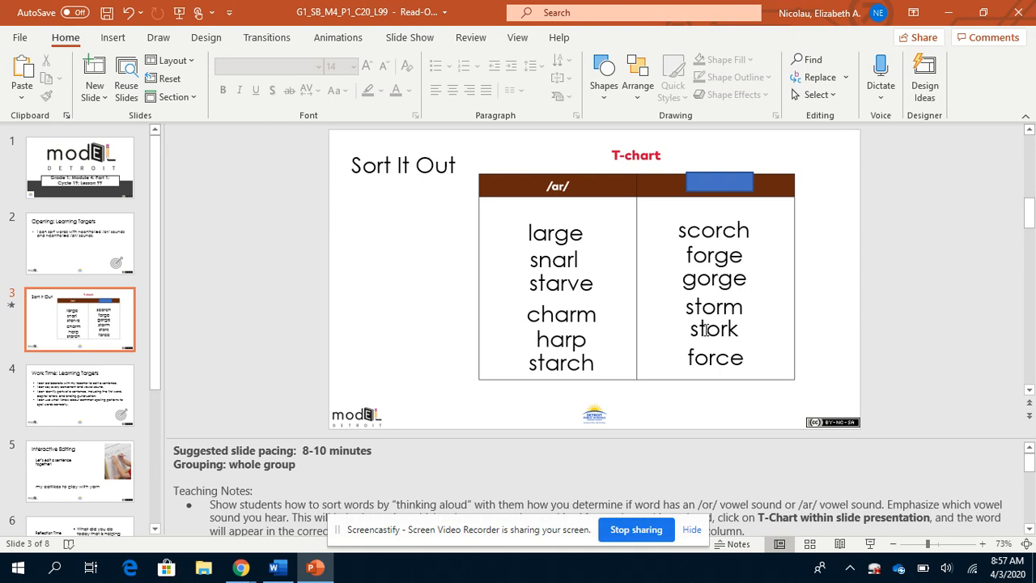
mouse_move(709, 344)
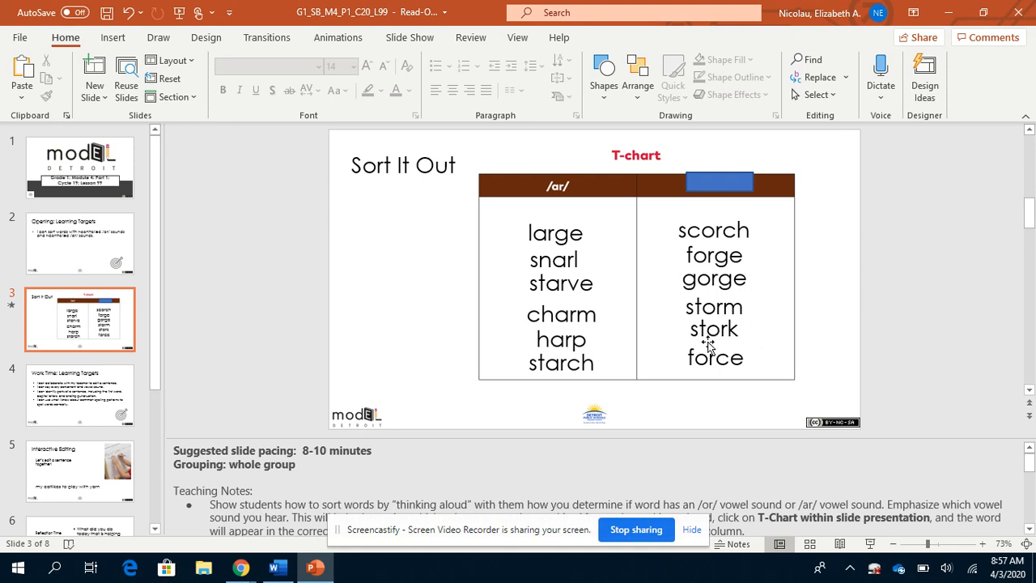
mouse_move(703, 366)
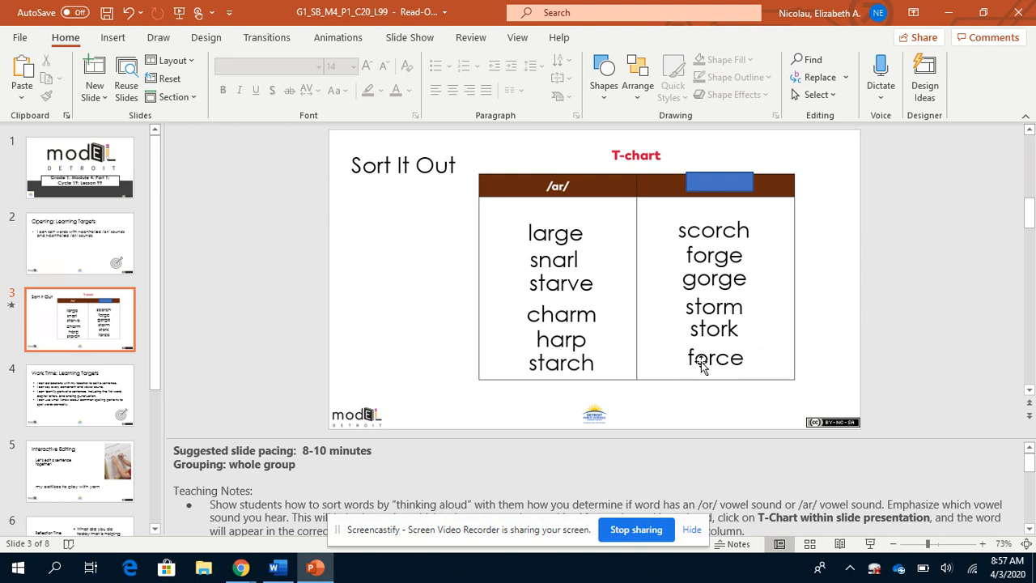
- Uncover the /or/ column heading and highlight letters in large and scorch in yellow
click(719, 182)
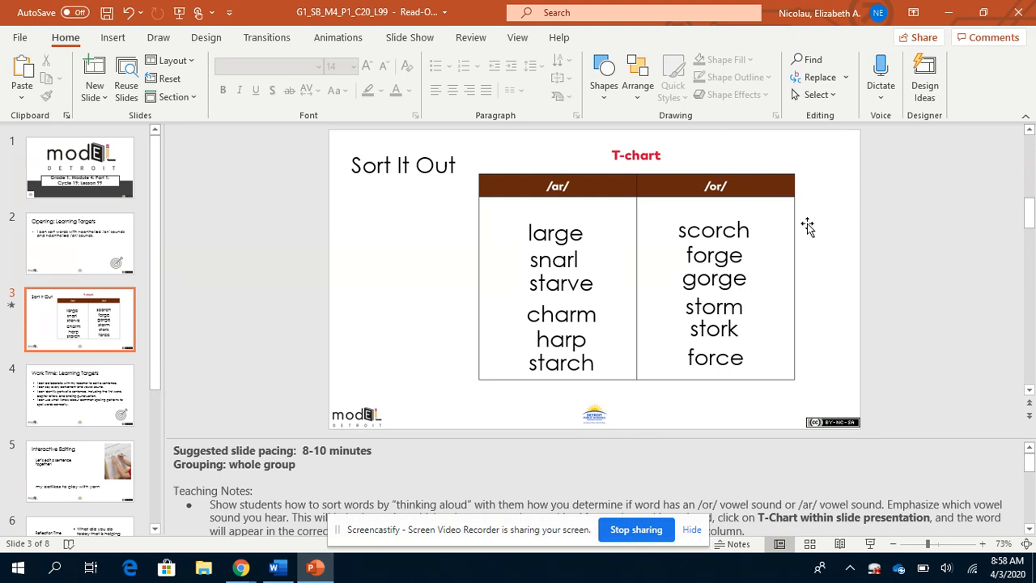
mouse_move(563, 152)
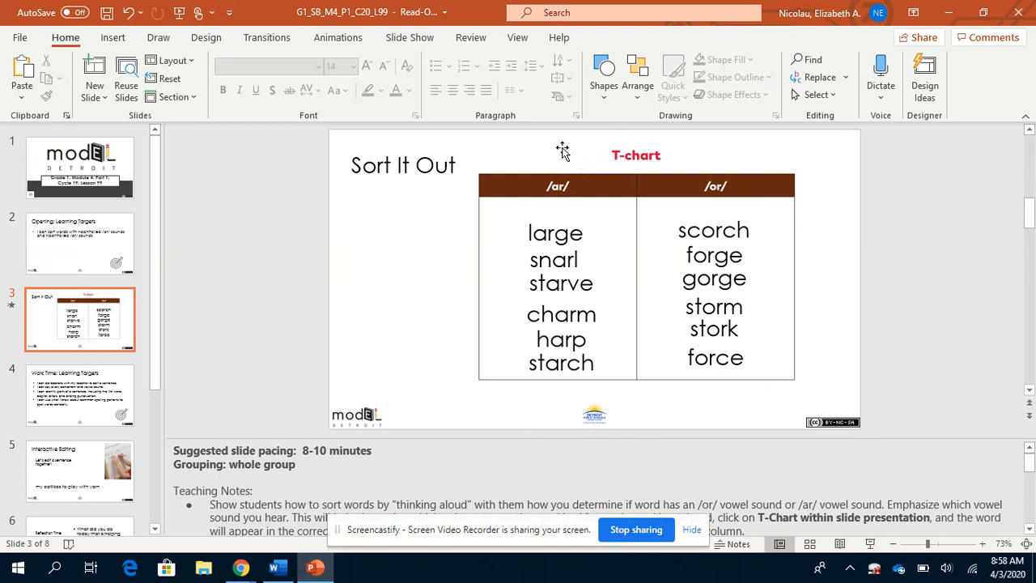
mouse_move(547, 239)
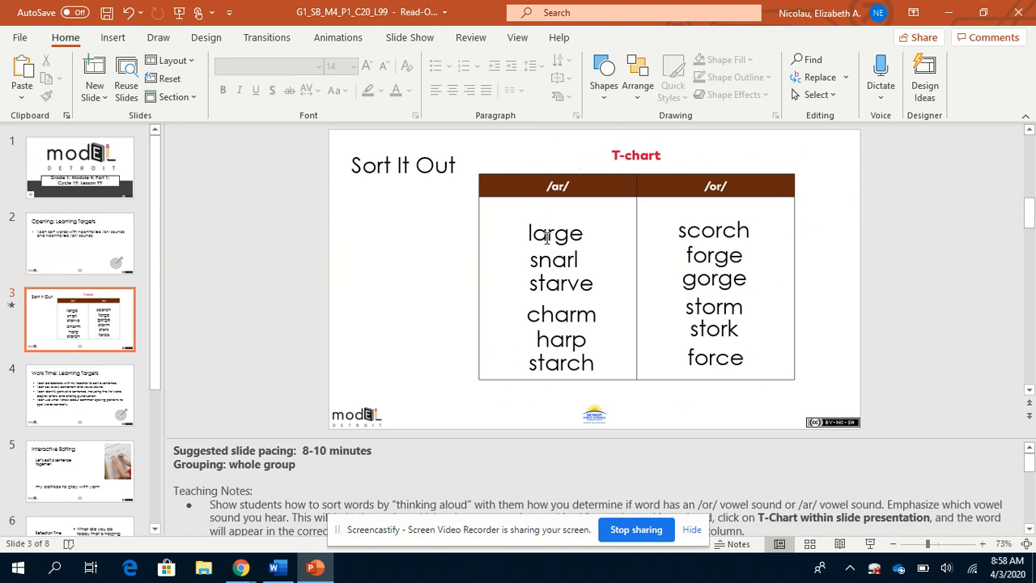
click(556, 233)
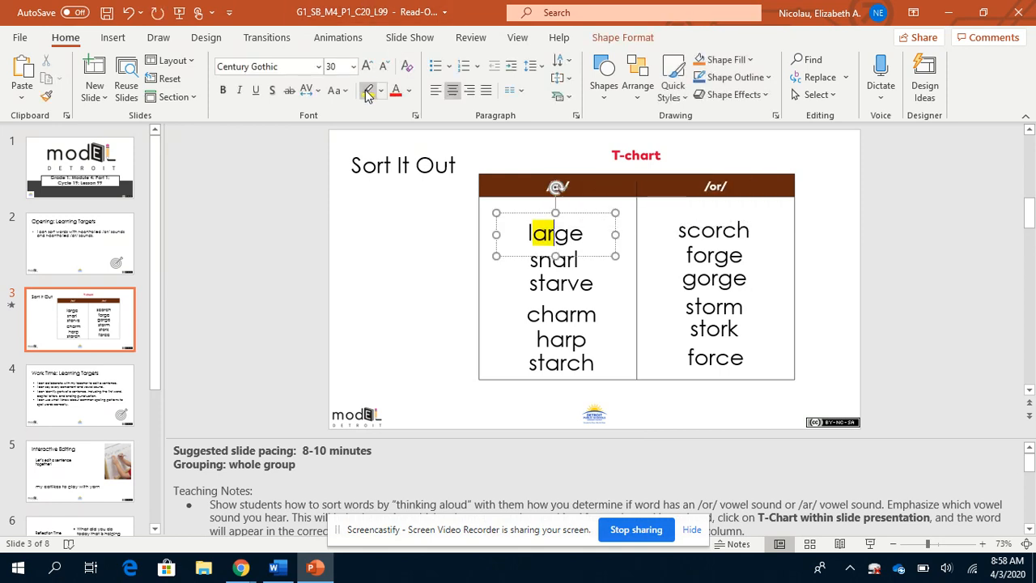
click(713, 243)
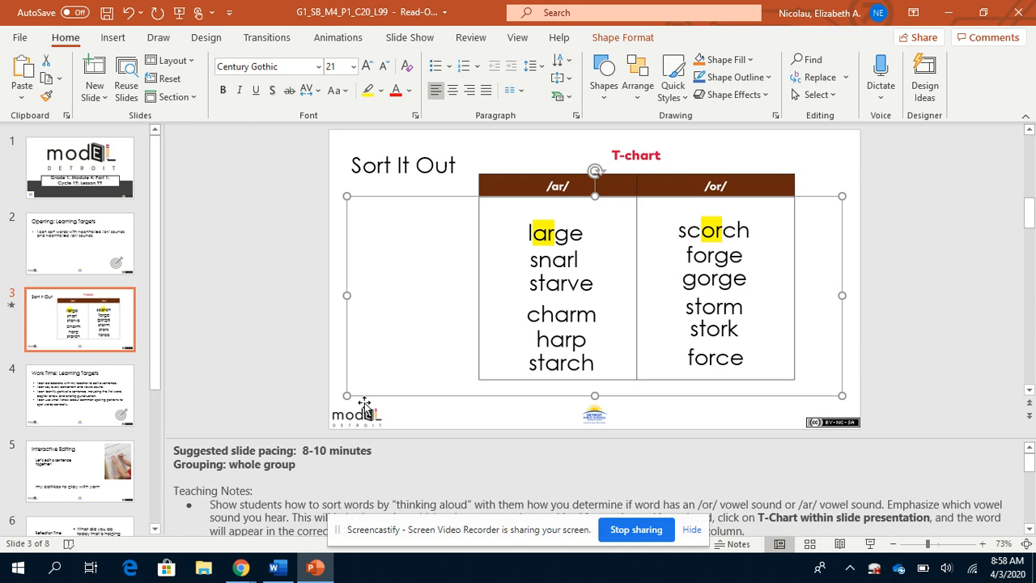
click(80, 395)
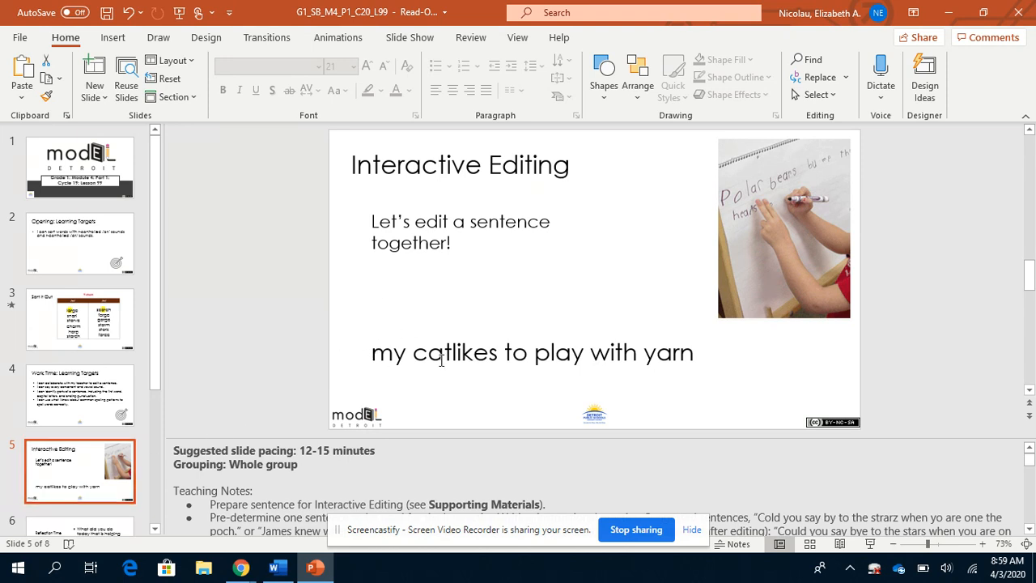
mouse_move(541, 353)
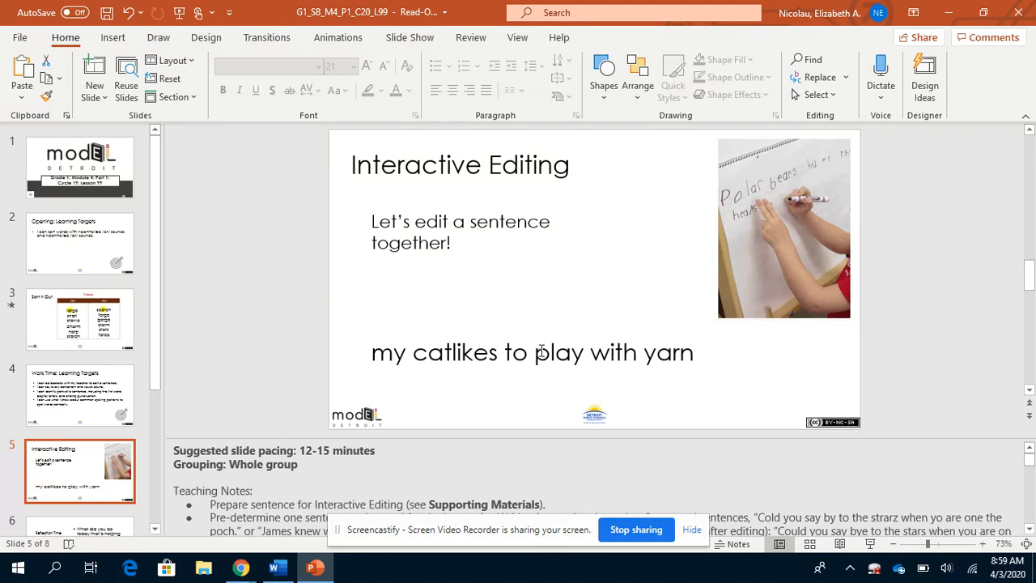
mouse_move(687, 357)
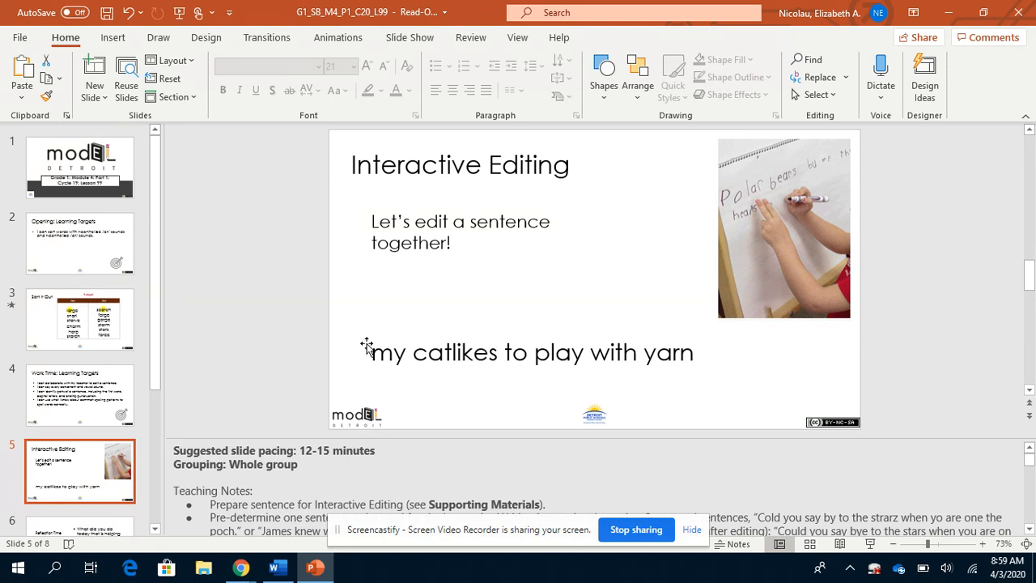
mouse_move(371, 358)
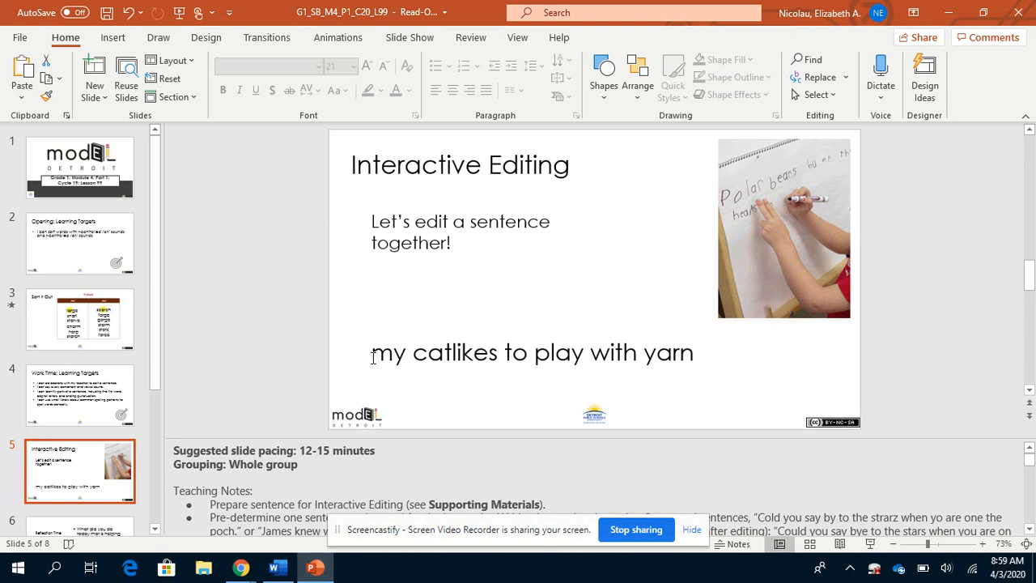
- Replace the lowercase 'my' so the sentence begins 'My catlikes to play with yarn'
double_click(389, 353)
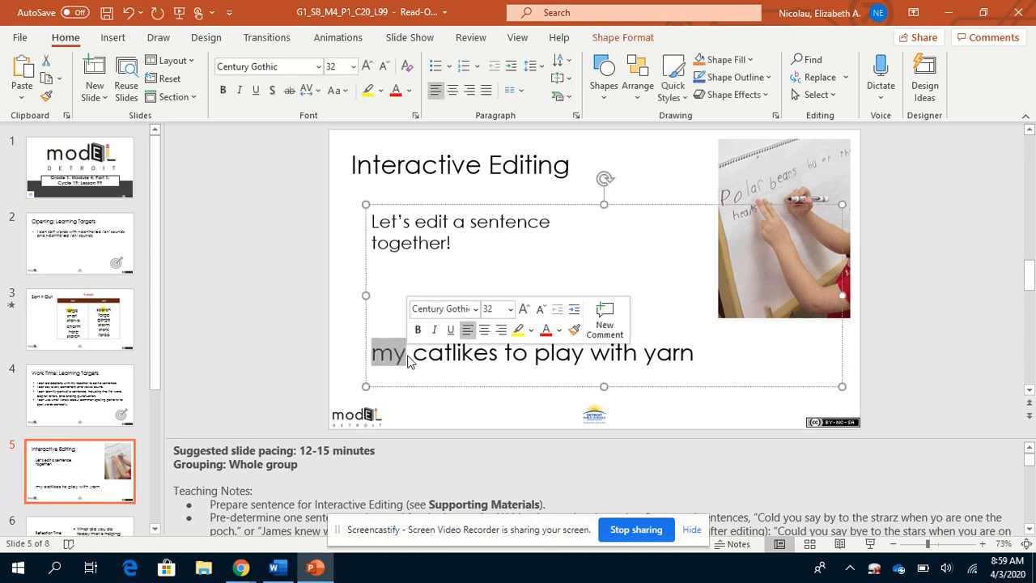
mouse_move(401, 365)
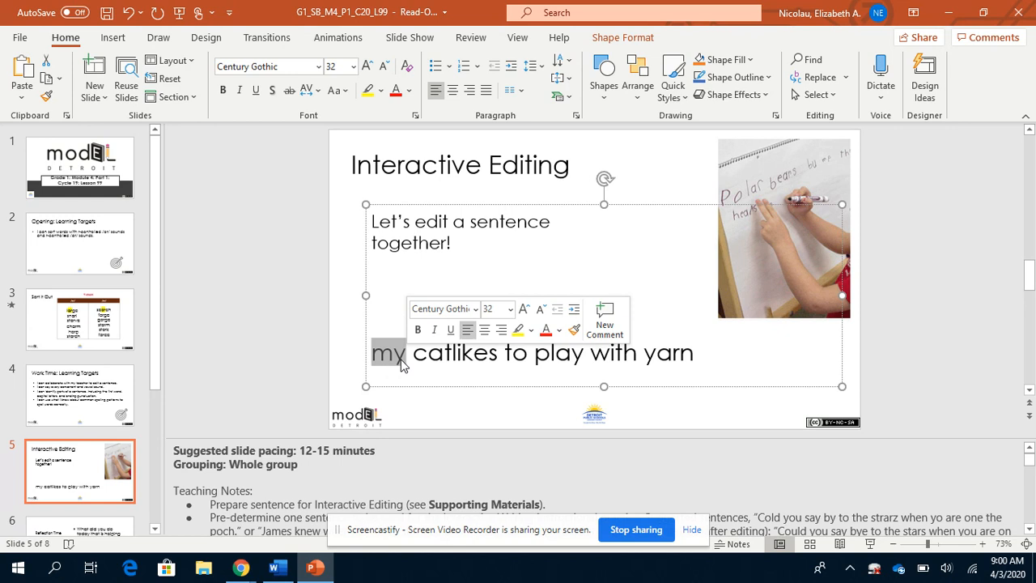
click(392, 353)
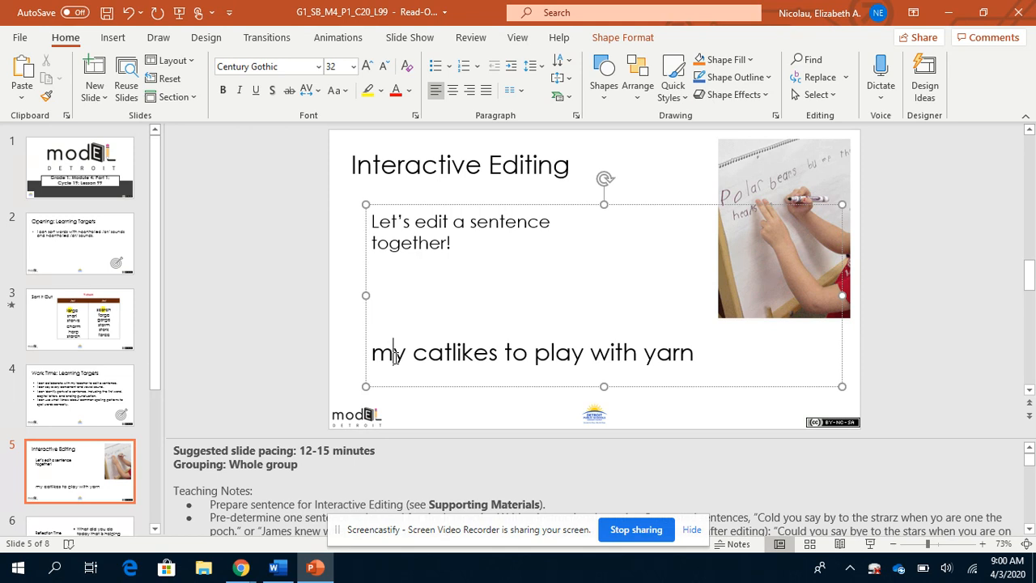
double_click(377, 353)
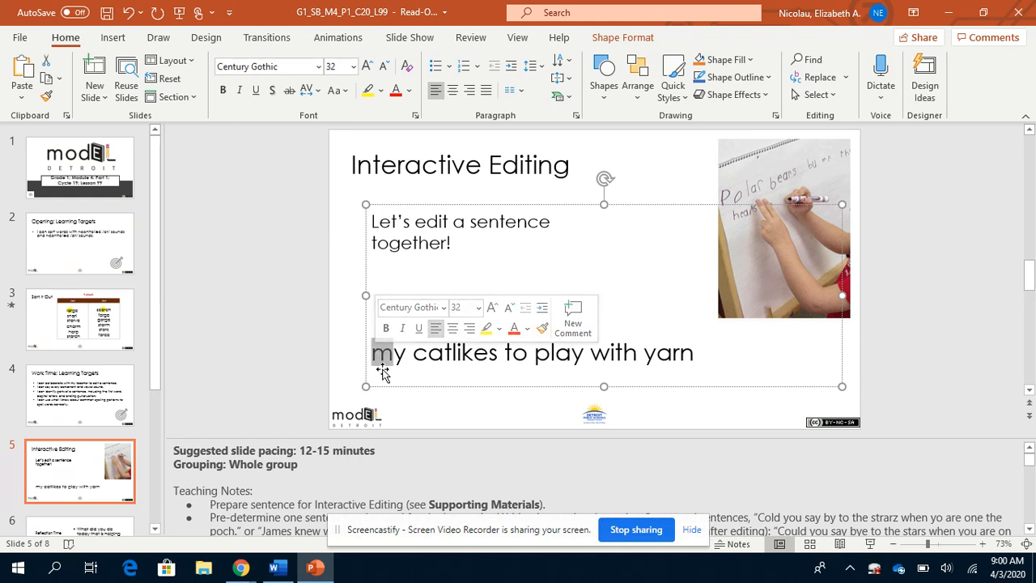
text(M)
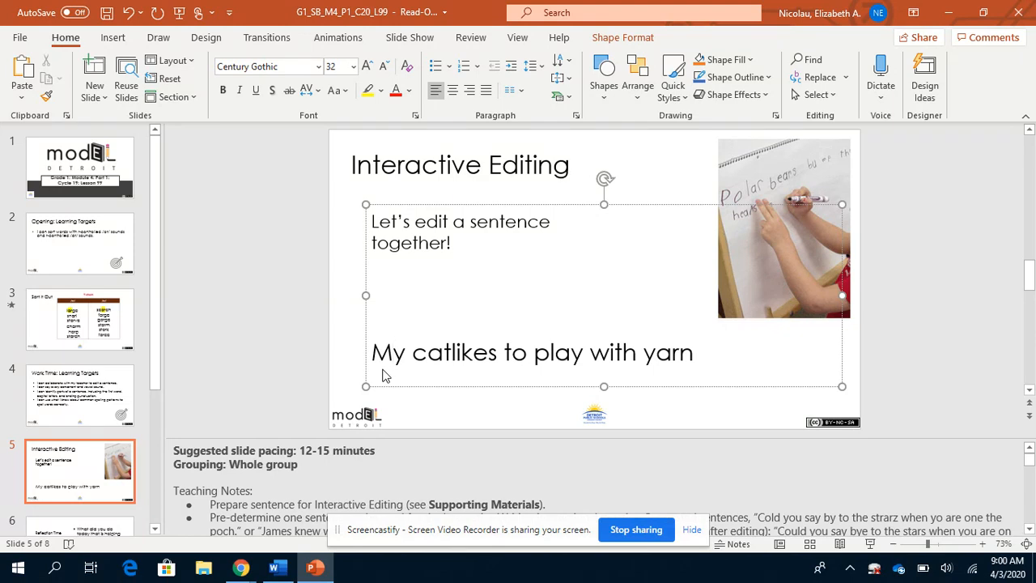
- Split the run-together word so the sentence reads 'My cat likes to play with yarn'
click(386, 353)
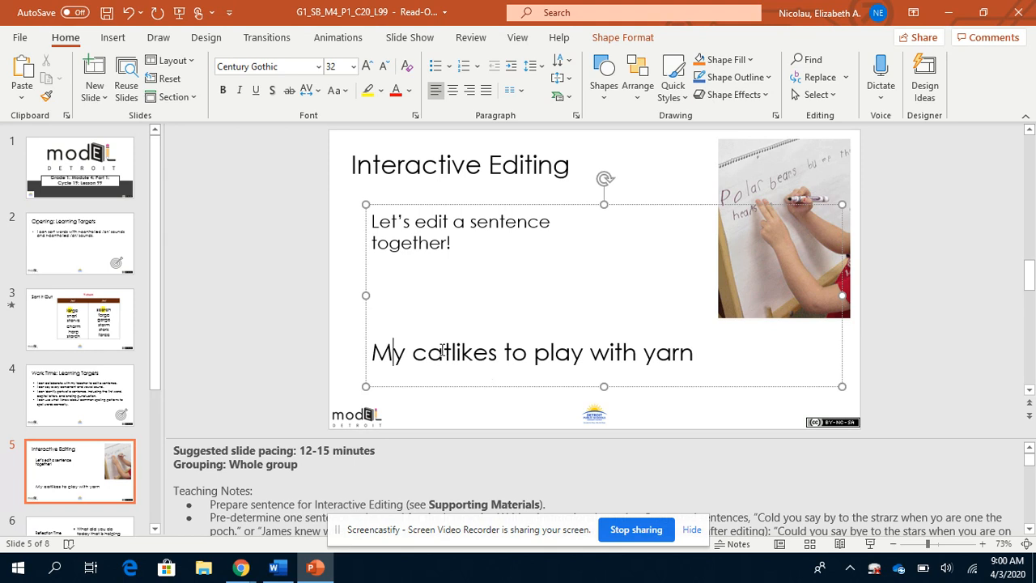
click(453, 353)
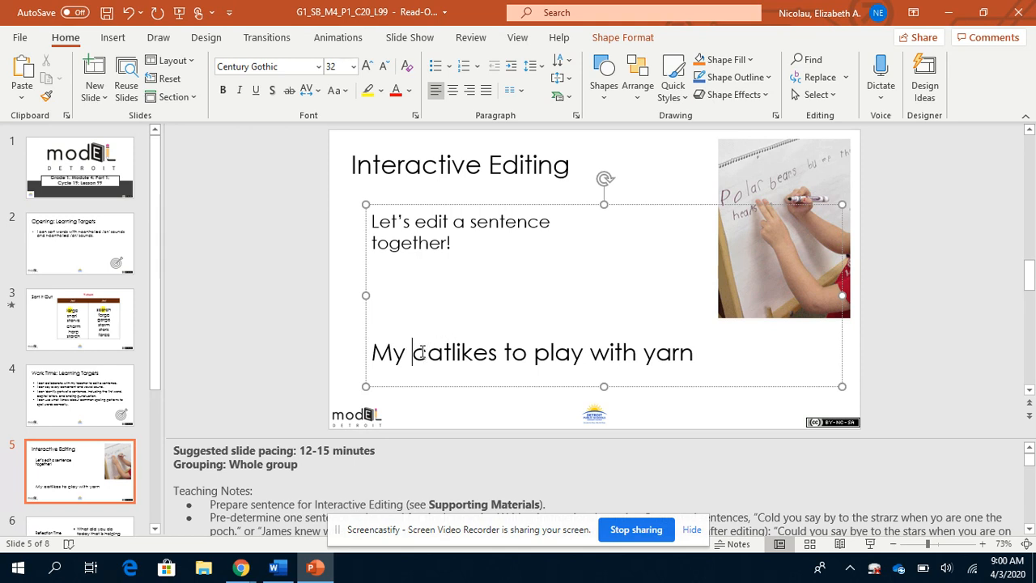
double_click(455, 353)
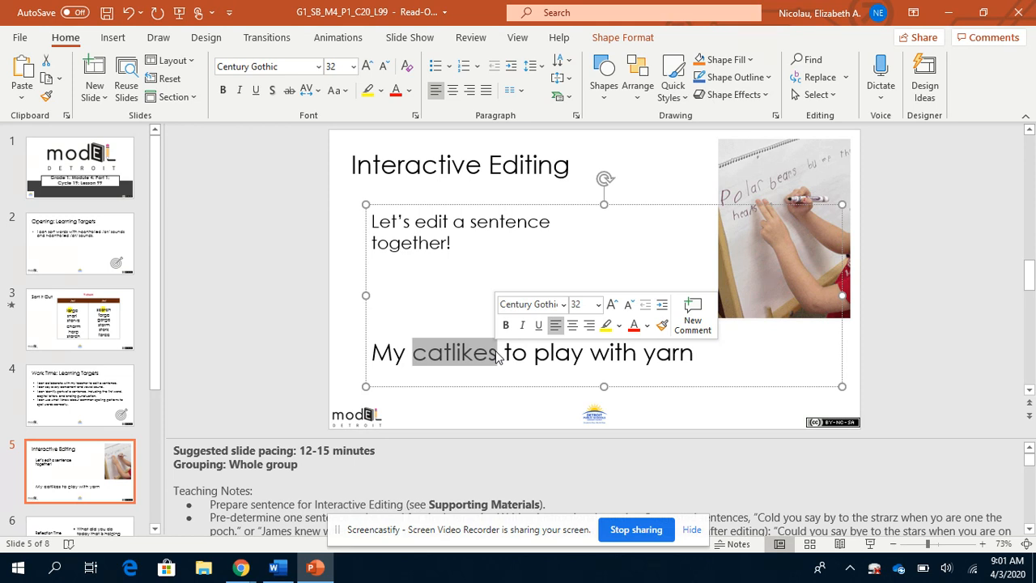
click(454, 353)
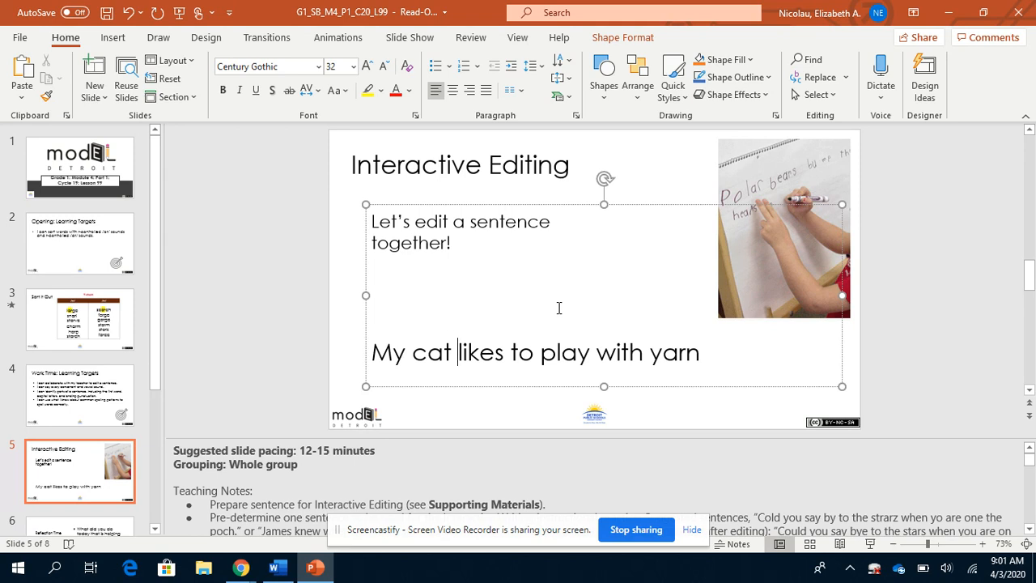
key(backspace)
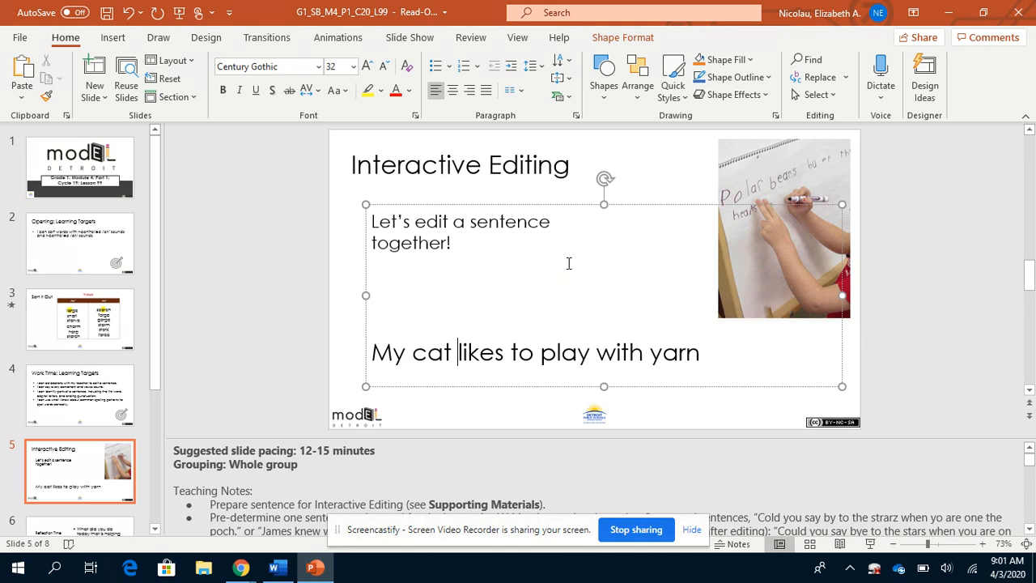
mouse_move(494, 283)
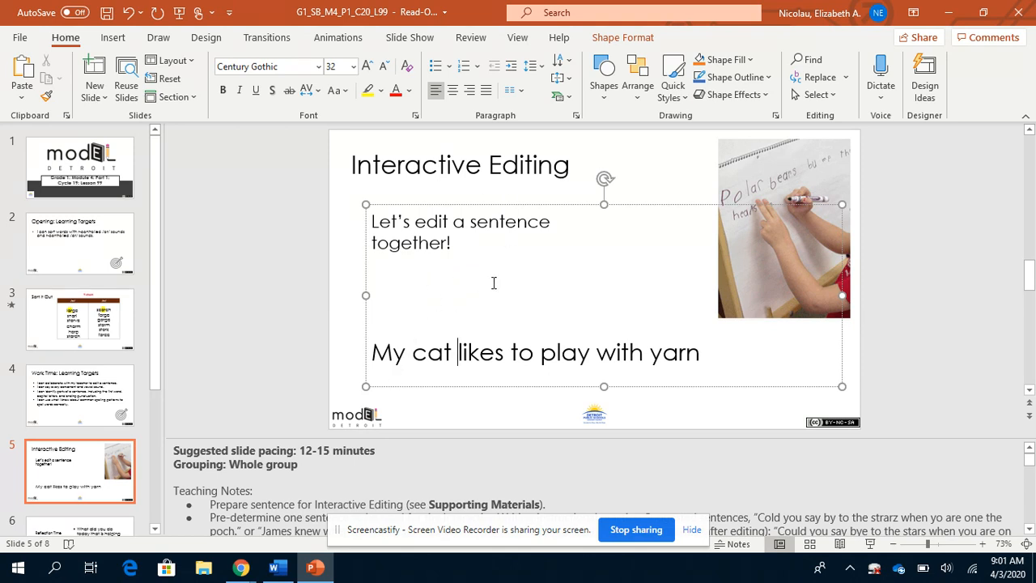
mouse_move(612, 339)
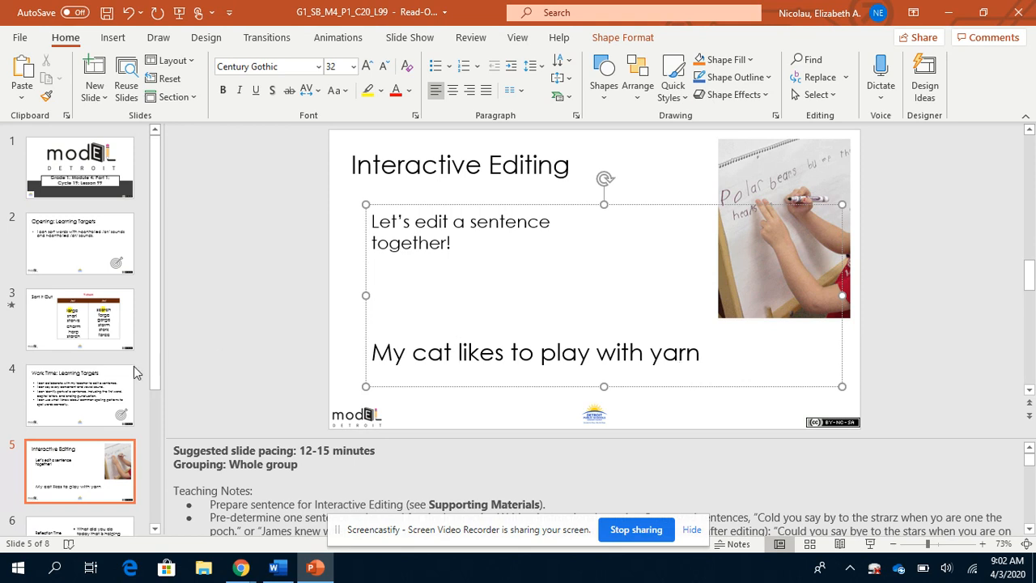
click(80, 395)
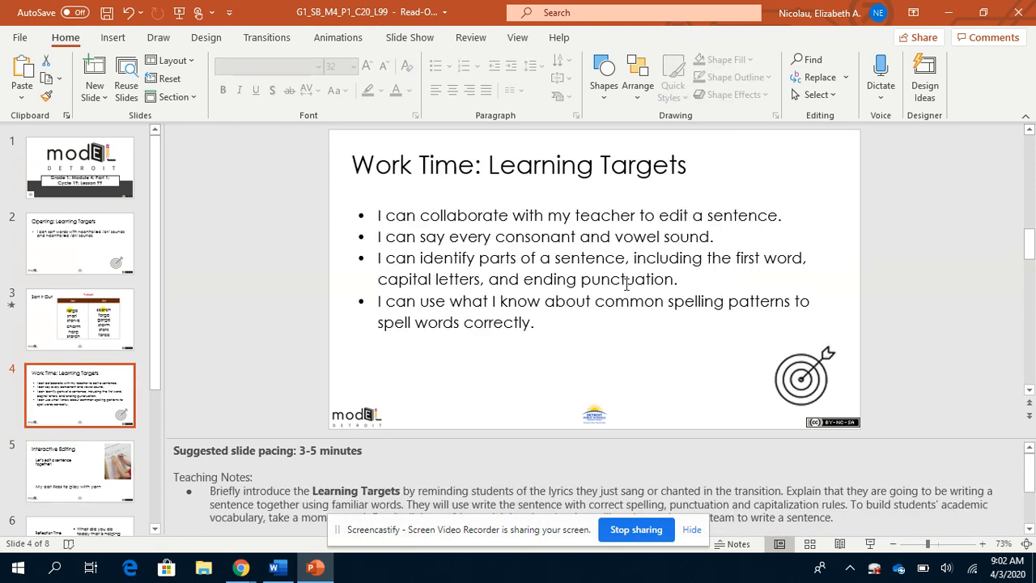
mouse_move(768, 243)
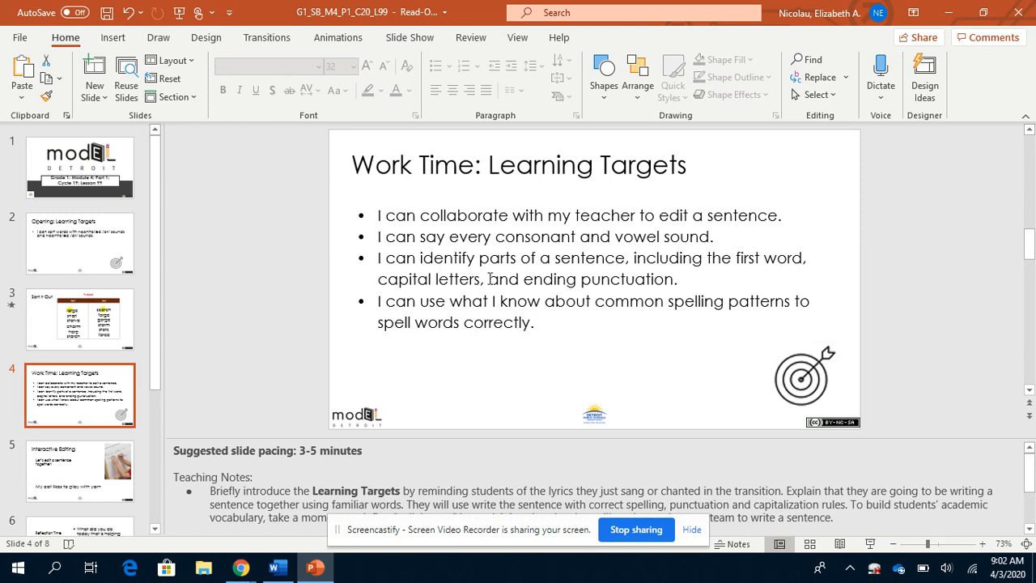
mouse_move(609, 252)
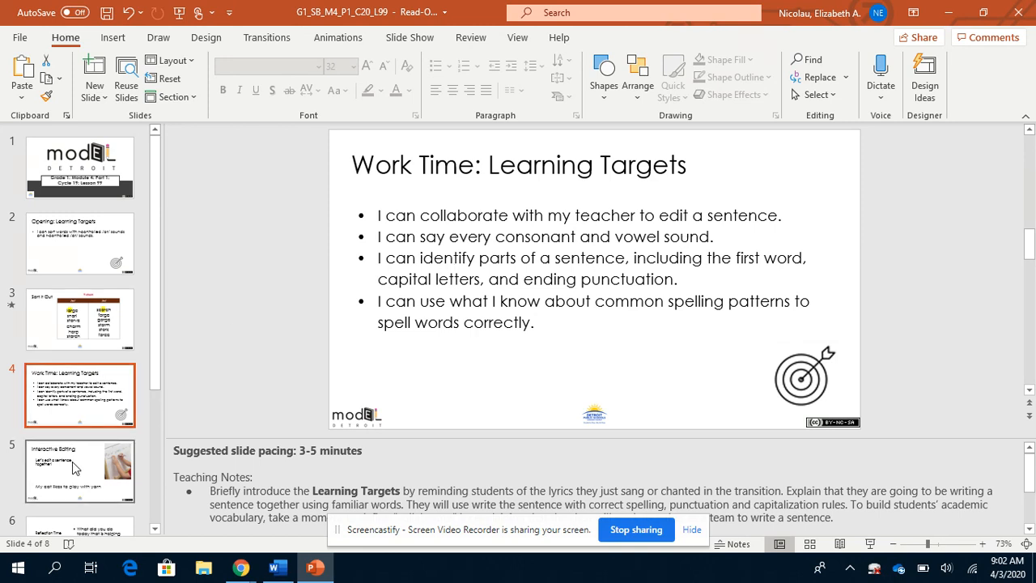
click(79, 471)
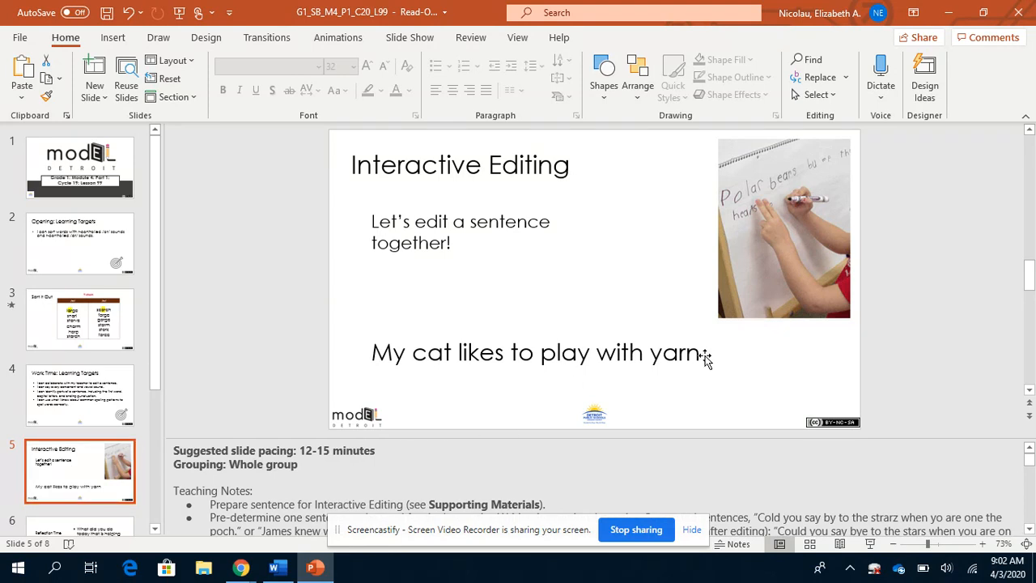
- End the sentence after 'yarn' with a period, after trying '!' and '?'
click(538, 353)
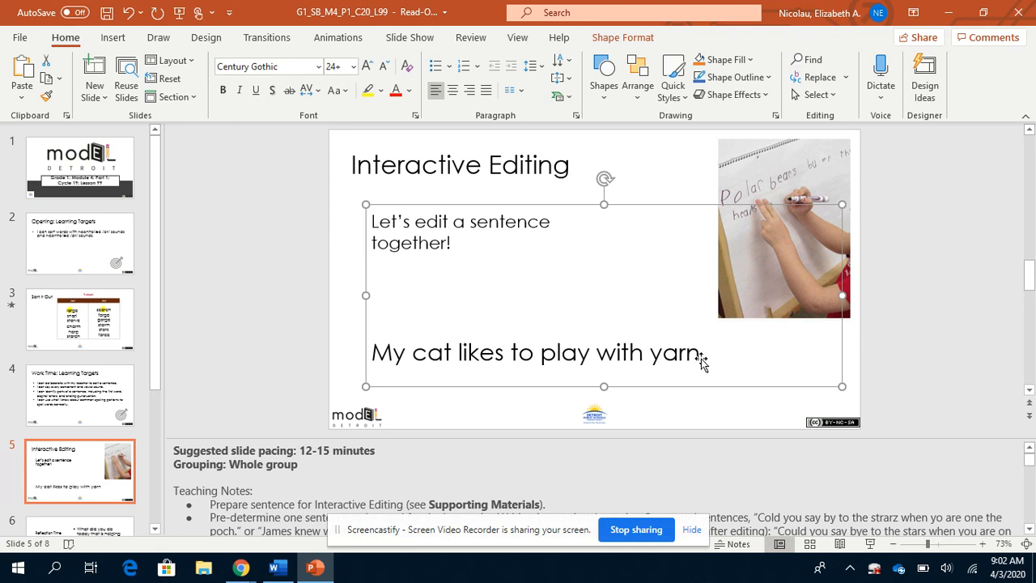
mouse_move(716, 358)
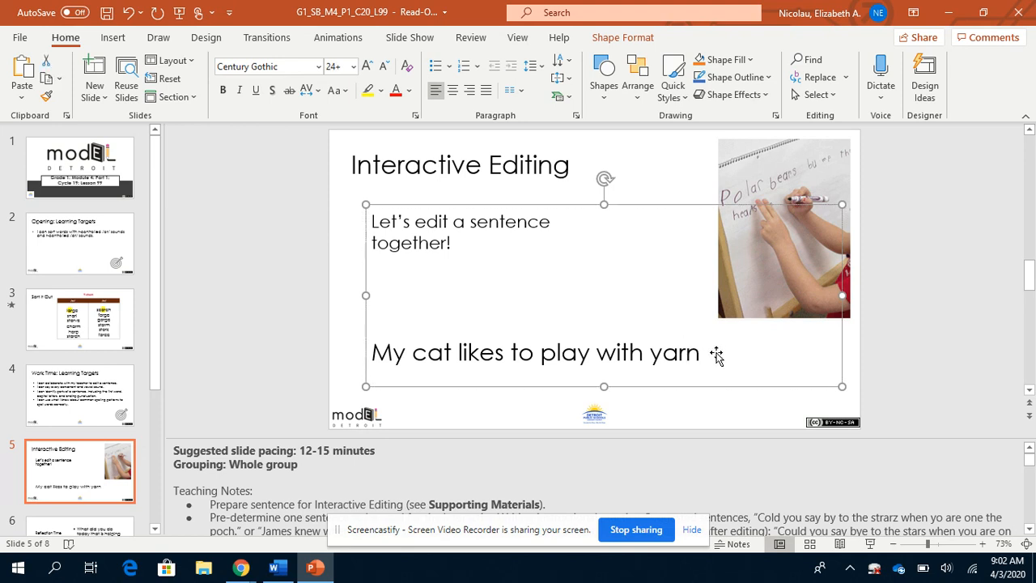
click(700, 353)
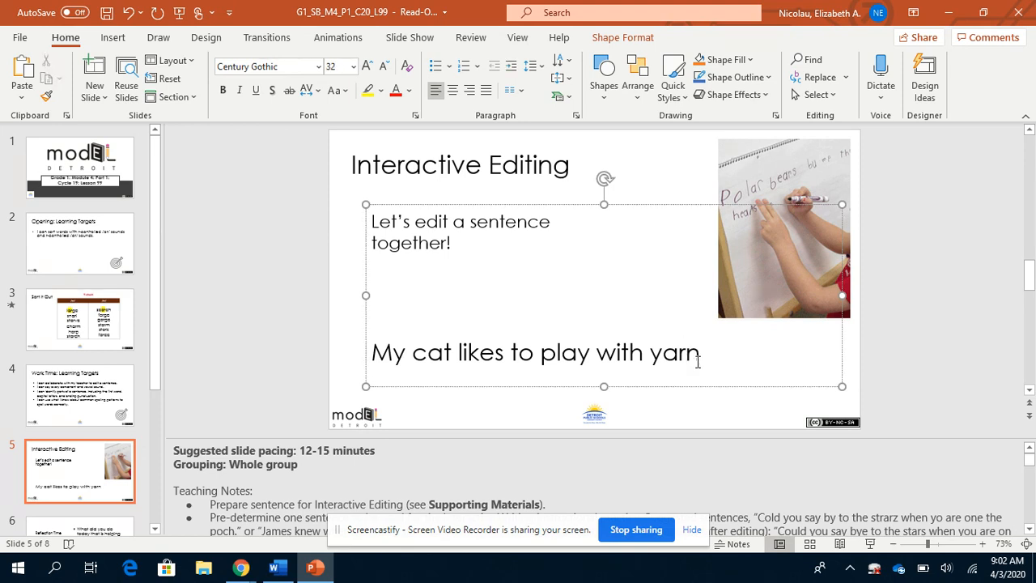
text(.)
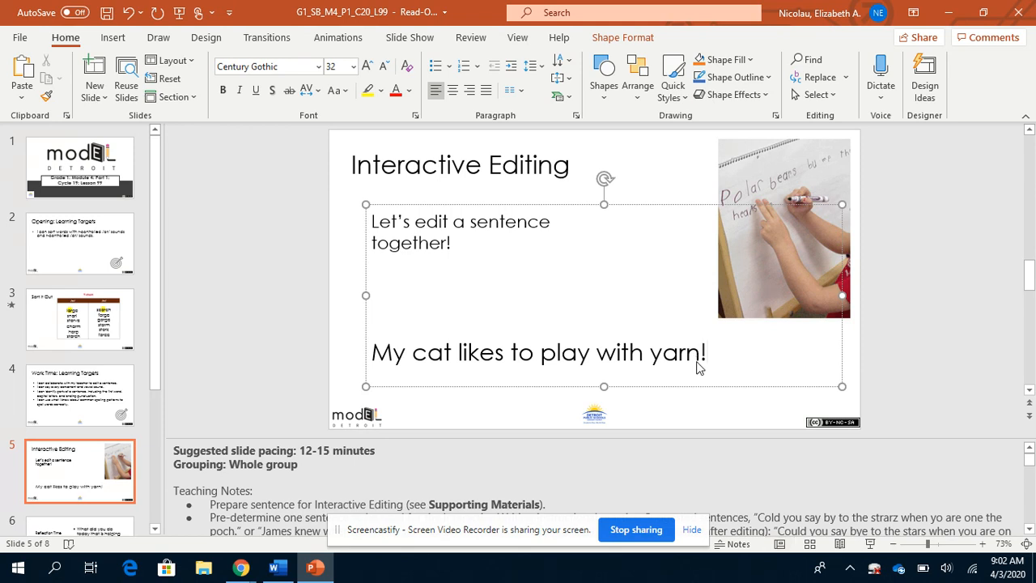
click(706, 351)
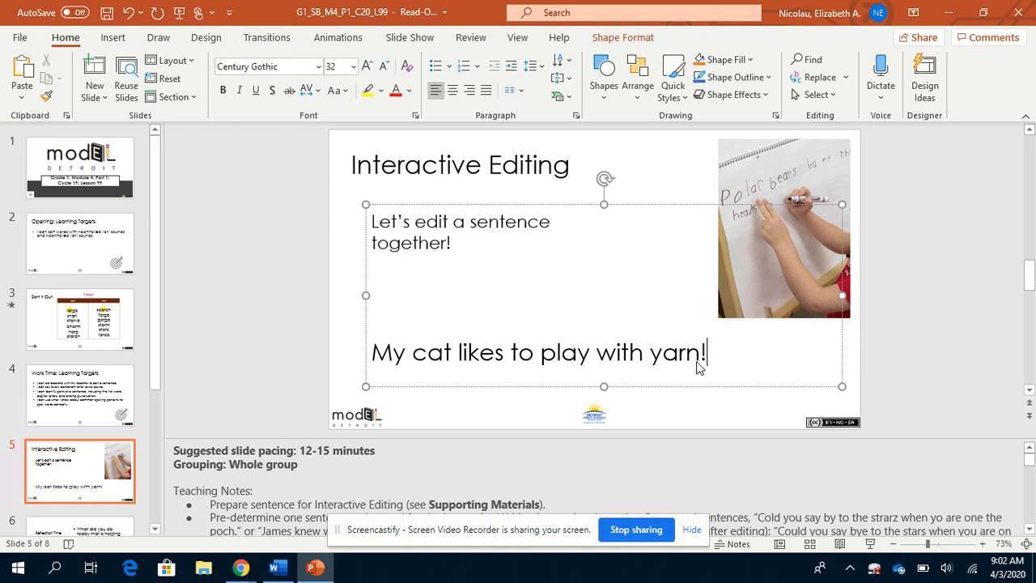
key(Backspace)
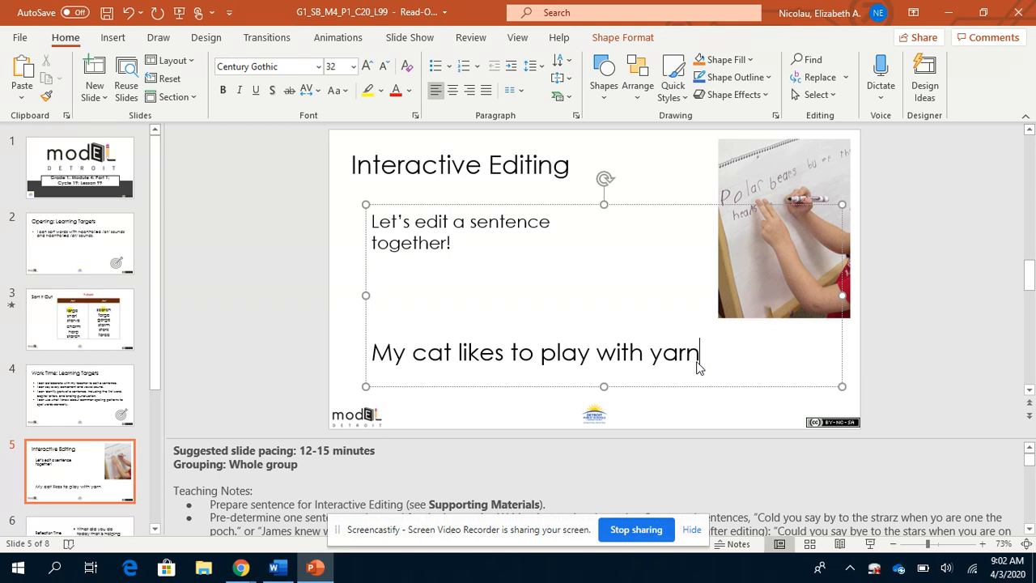
text(?)
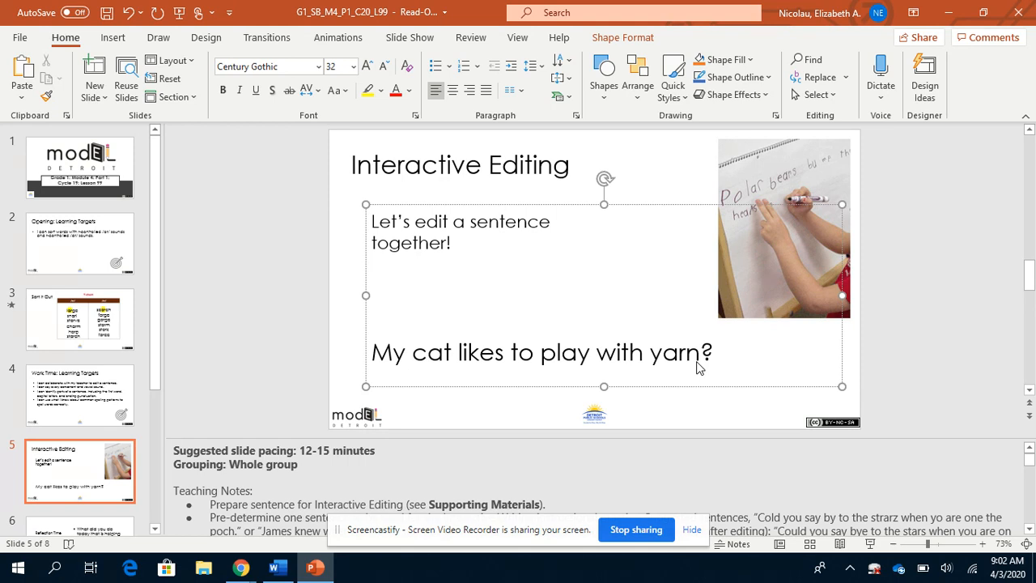
key(Backspace)
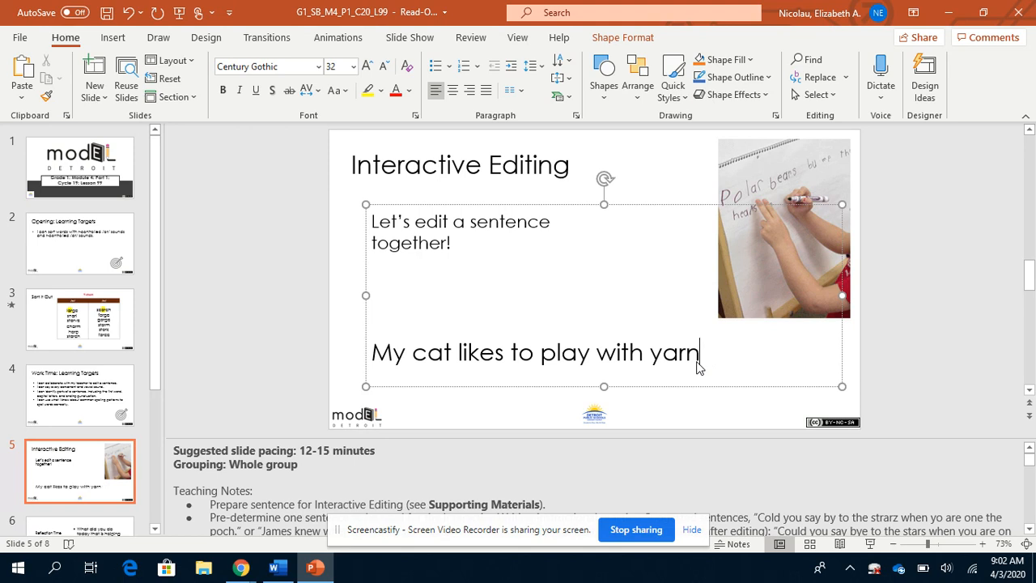
text(.)
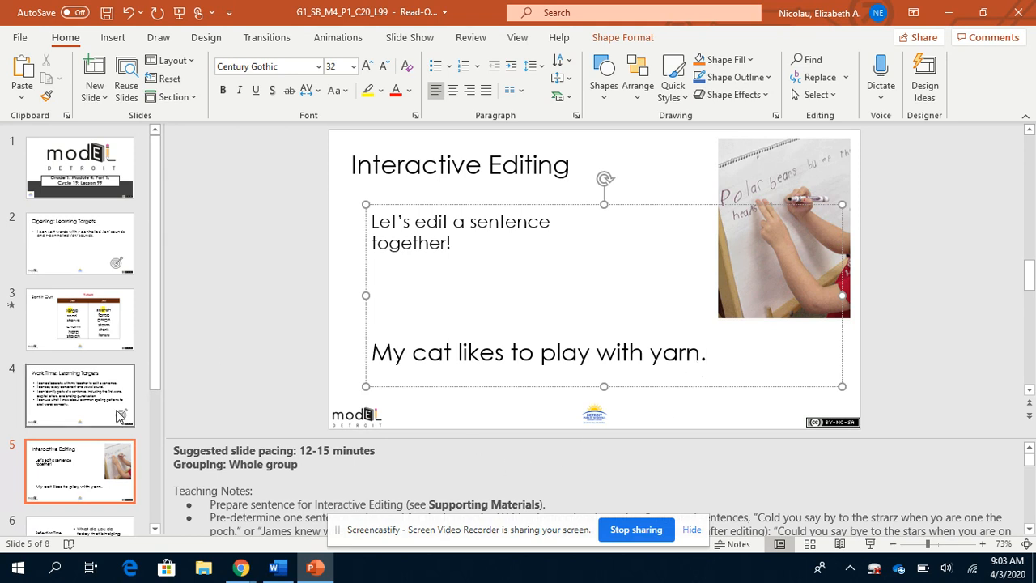
- Advance past Reflection Time to the Independent Work: Learning Targets slide on 'Looking for Mars'
click(79, 443)
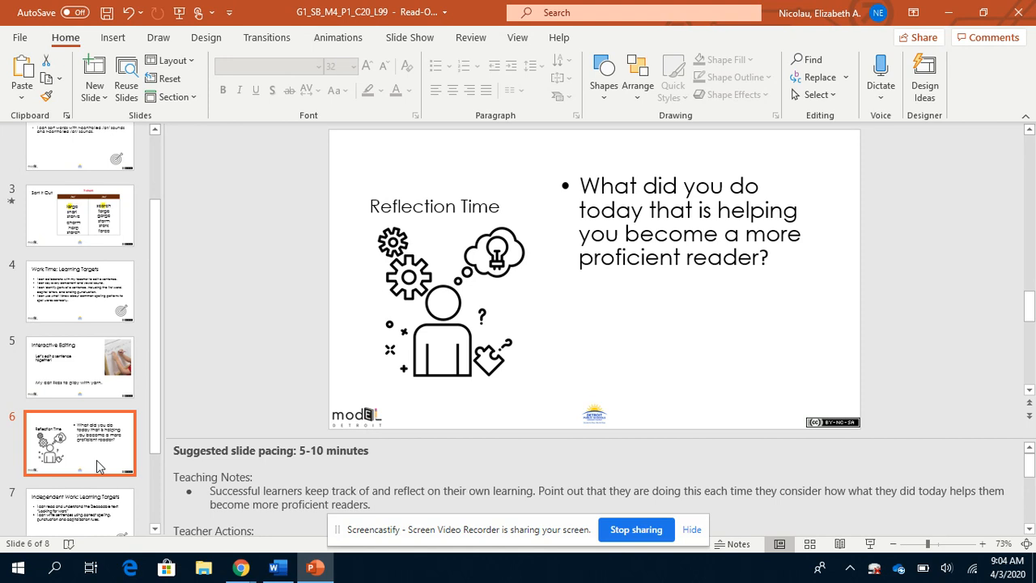
scroll(down, 3)
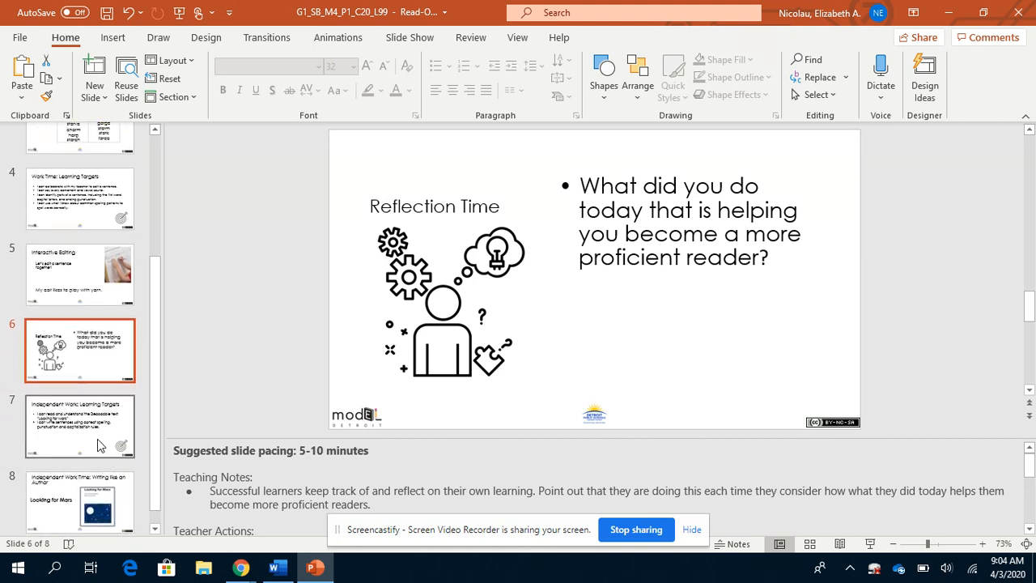
click(79, 425)
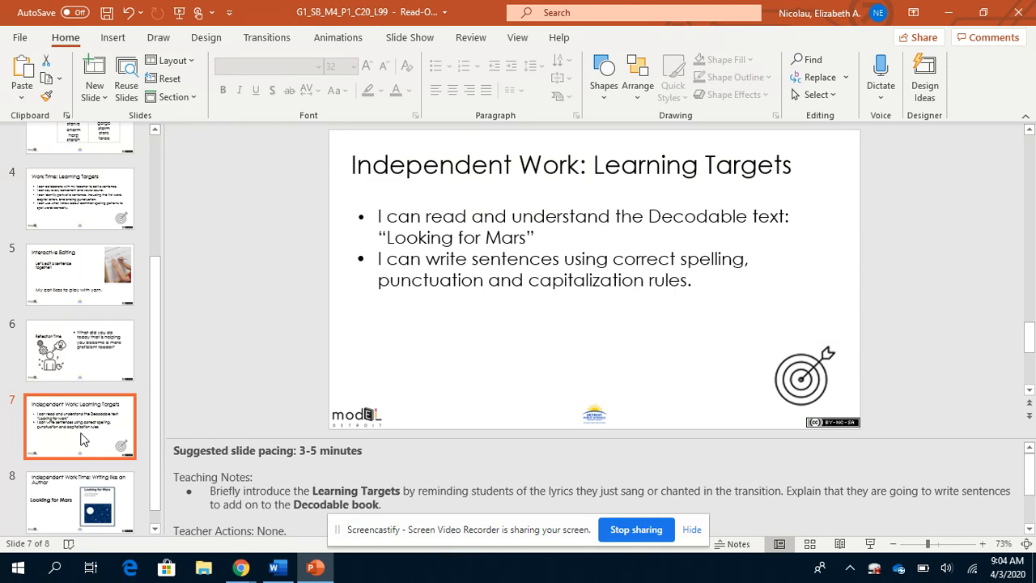
mouse_move(590, 313)
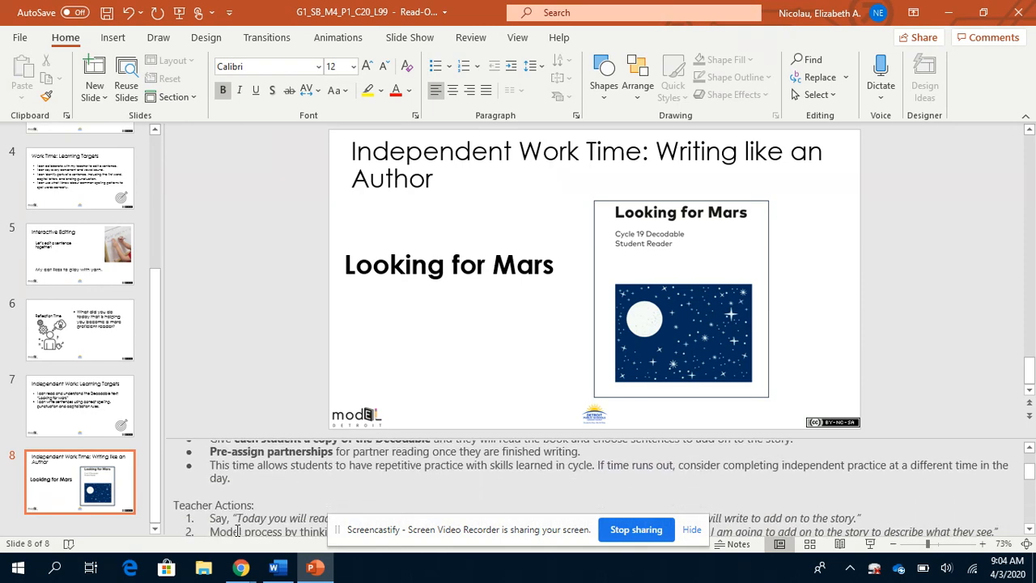
- Scroll the notes on the Writing like an Author slide with the 'Looking for Mars' cover
scroll(down, 3)
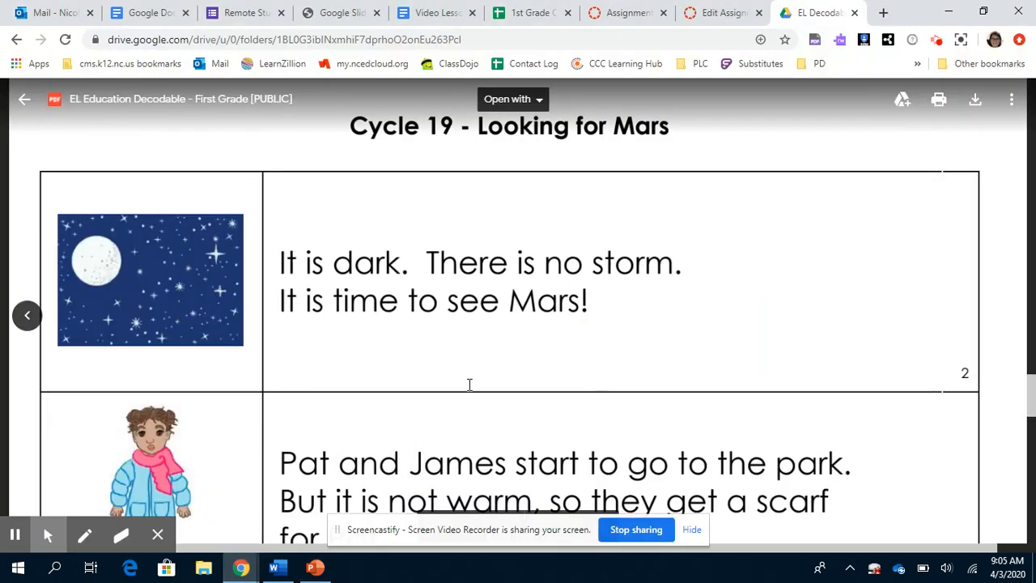
mouse_move(495, 431)
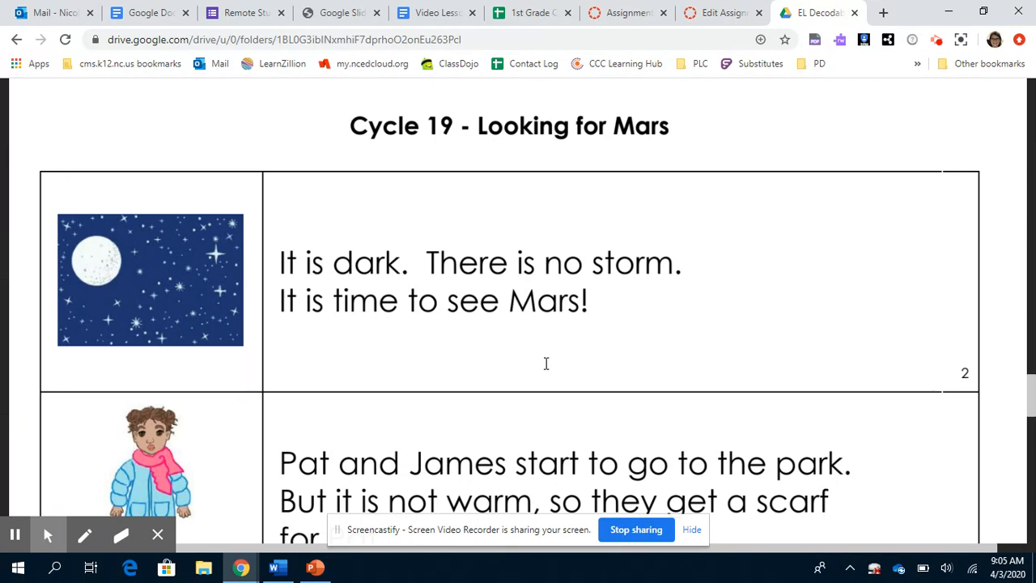
- Read through pages 7–9 of 'Looking for Mars' to where Pat spots Mars in the park yard
scroll(down, 3)
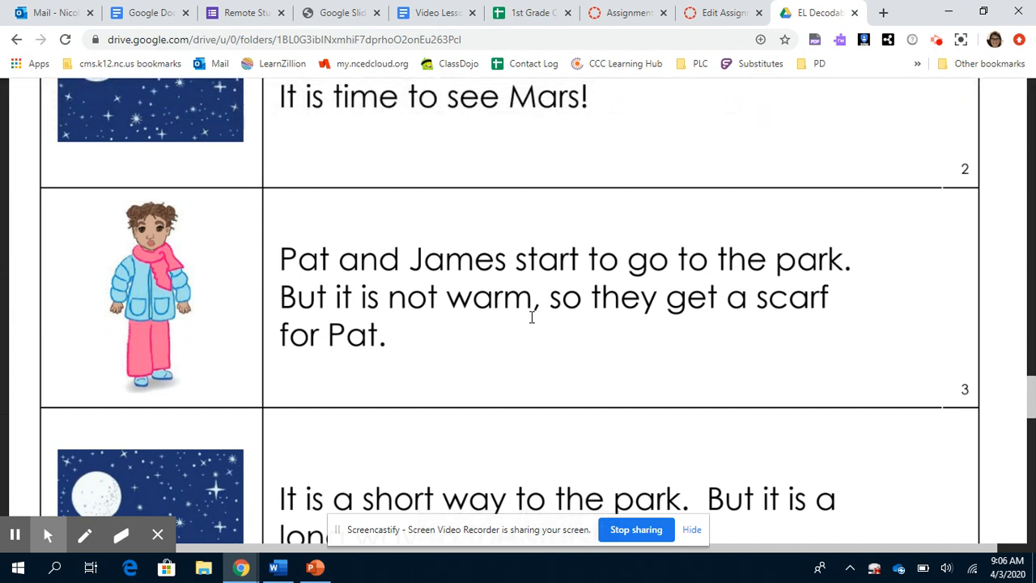
mouse_move(658, 324)
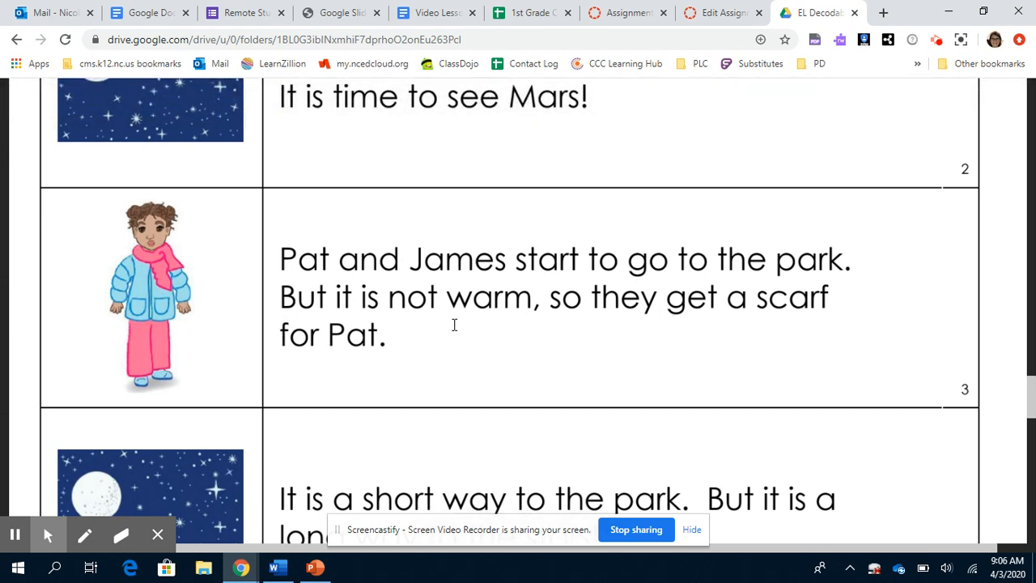
scroll(down, 3)
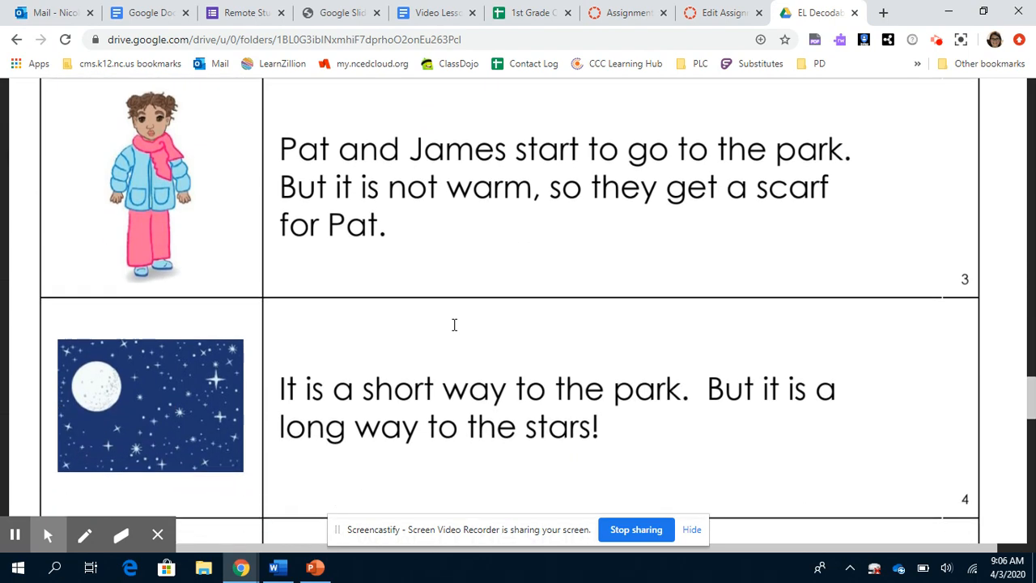
scroll(down, 3)
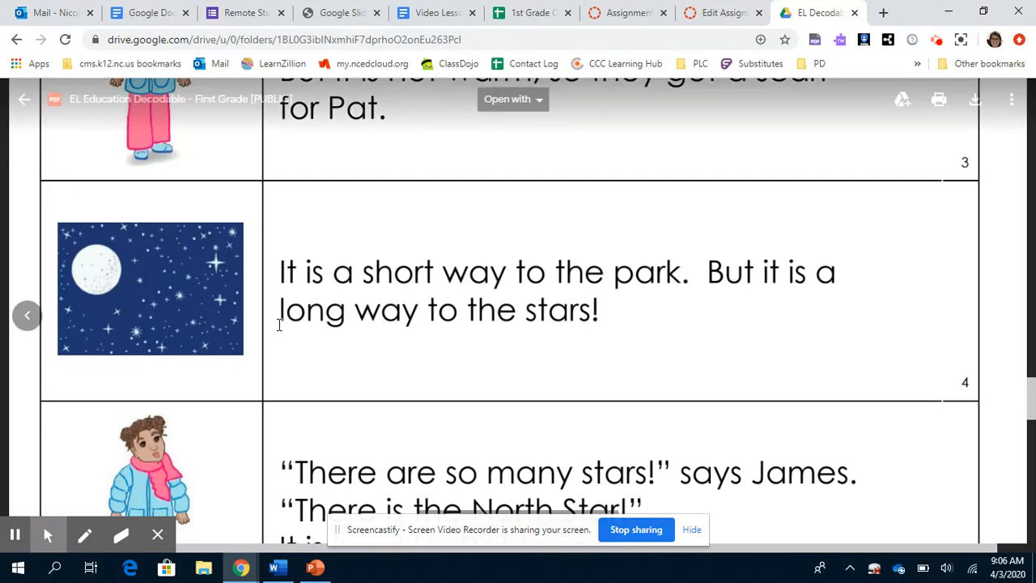
mouse_move(564, 335)
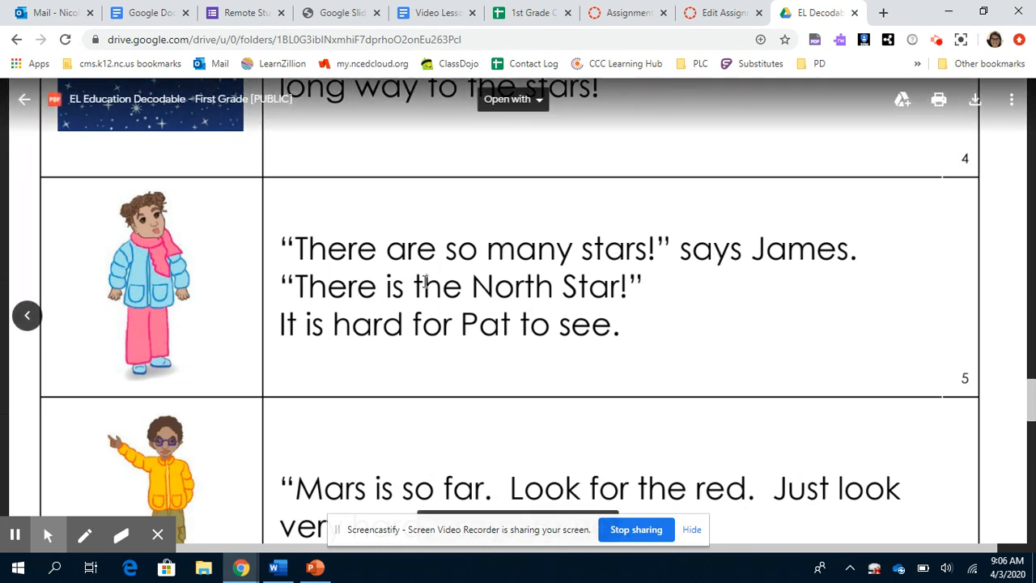
mouse_move(402, 301)
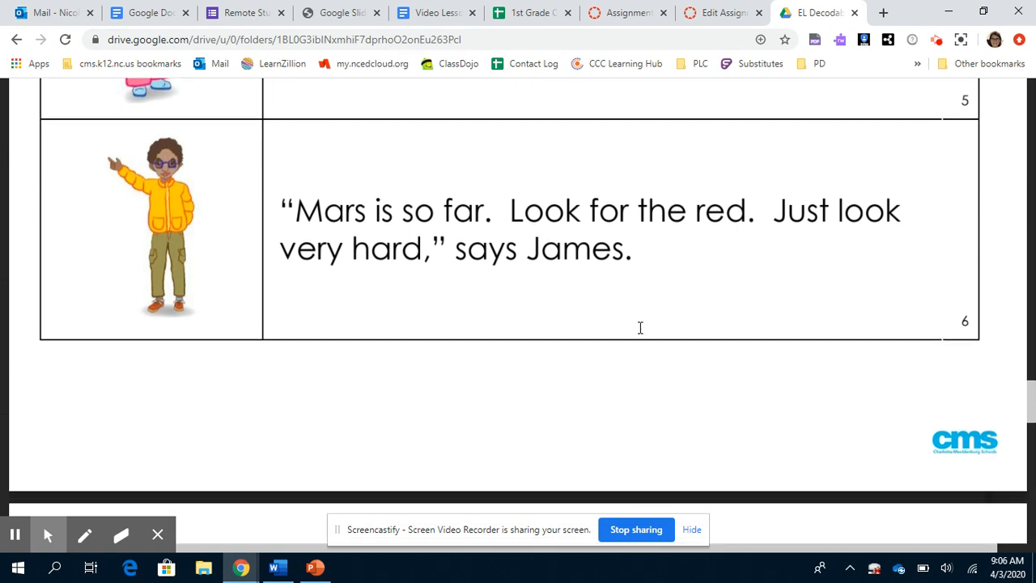
scroll(down, 3)
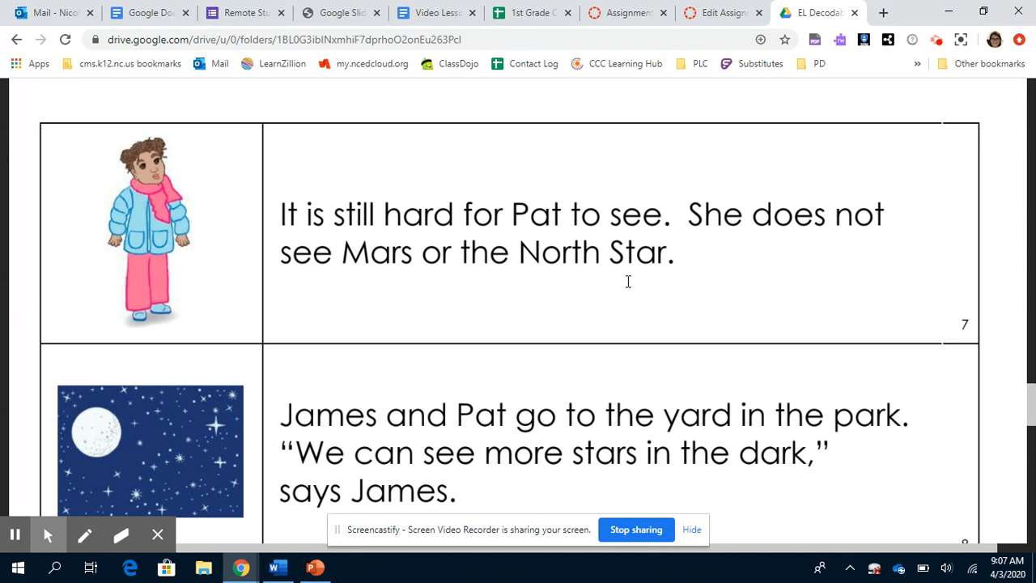
scroll(down, 3)
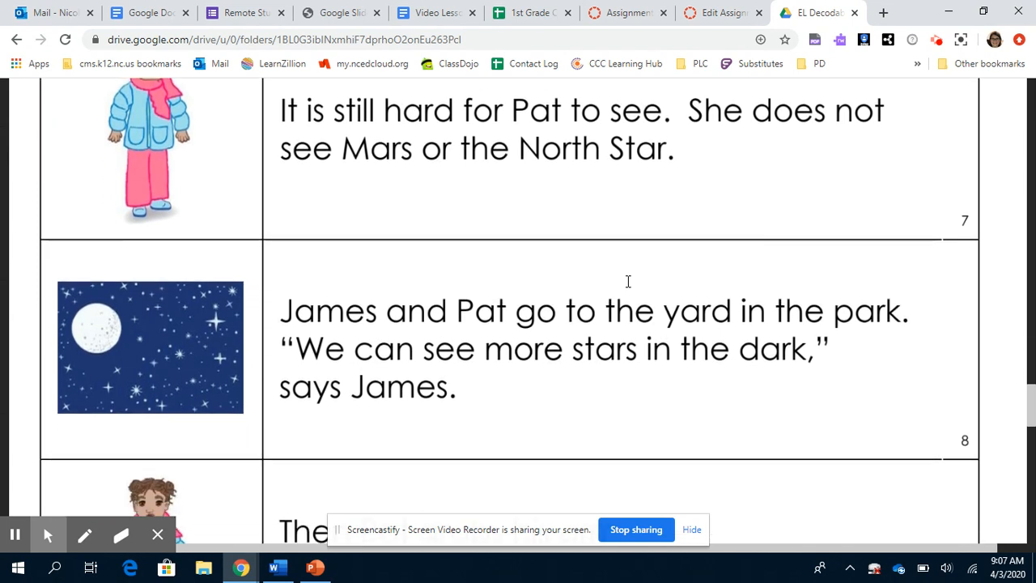
scroll(down, 3)
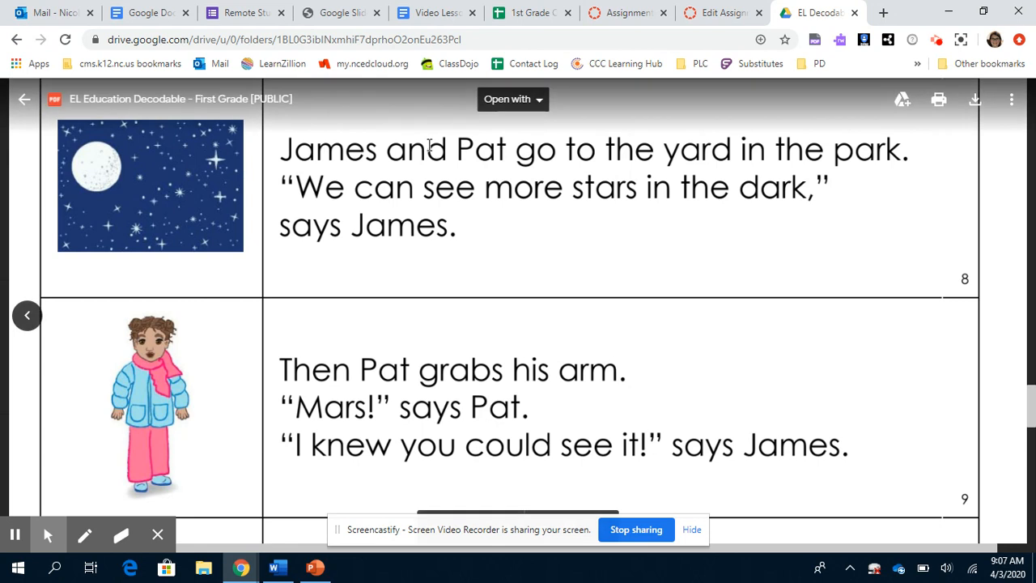
mouse_move(806, 120)
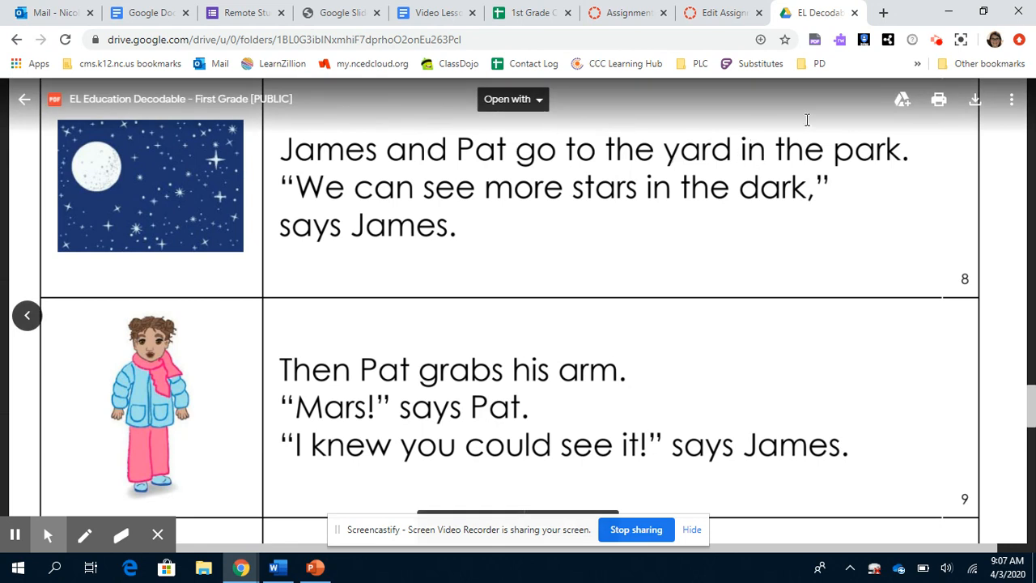
mouse_move(405, 208)
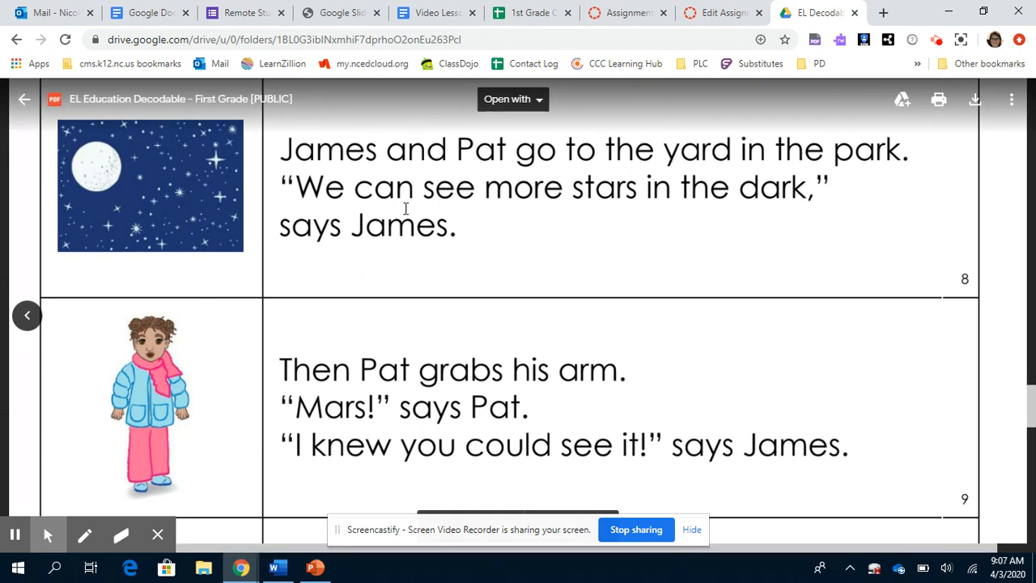
mouse_move(711, 240)
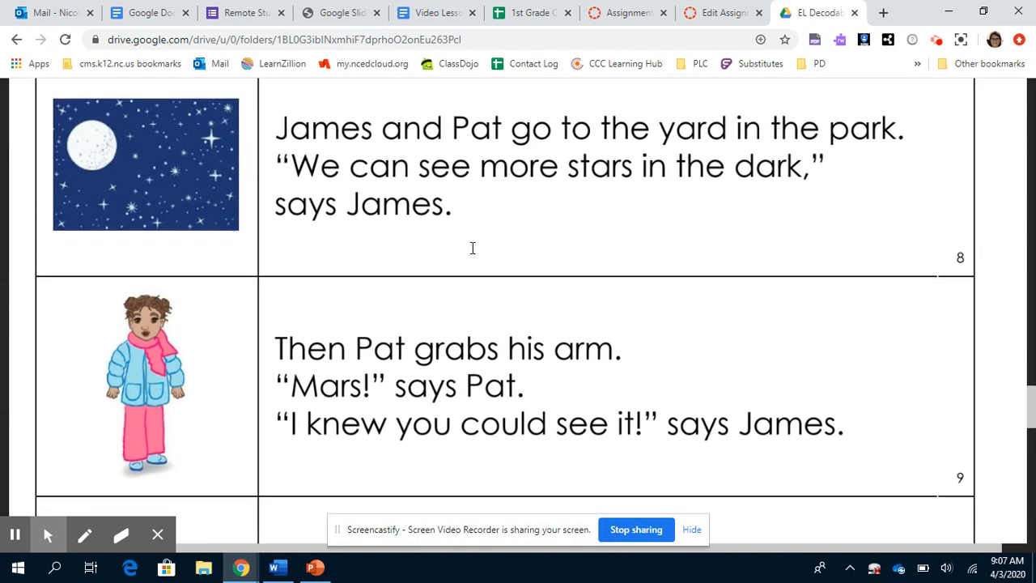
- Read to the last page, where Pat says 'I did it!' and 'Bye, stars! Bye, Mars!'
scroll(down, 3)
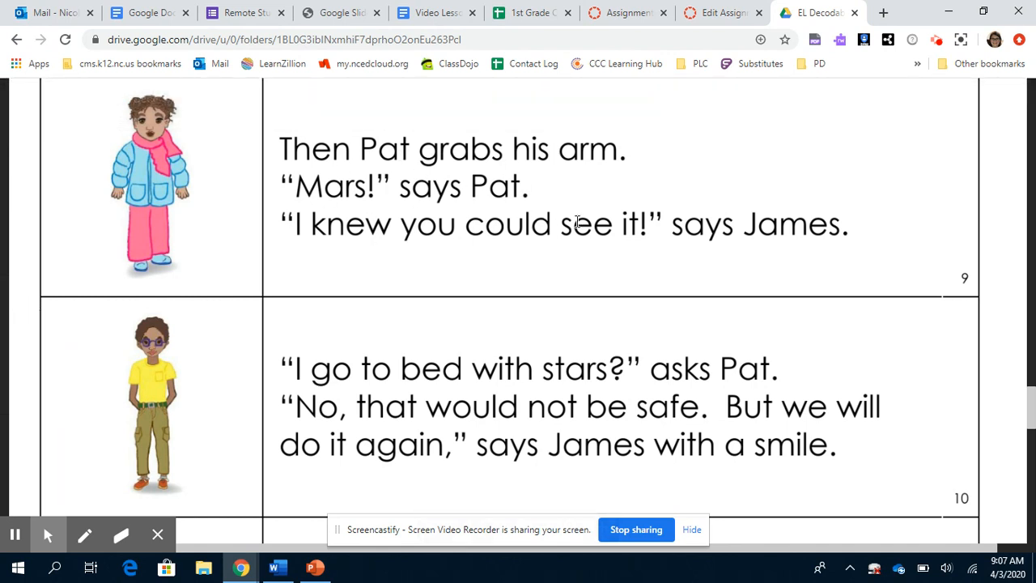
mouse_move(787, 250)
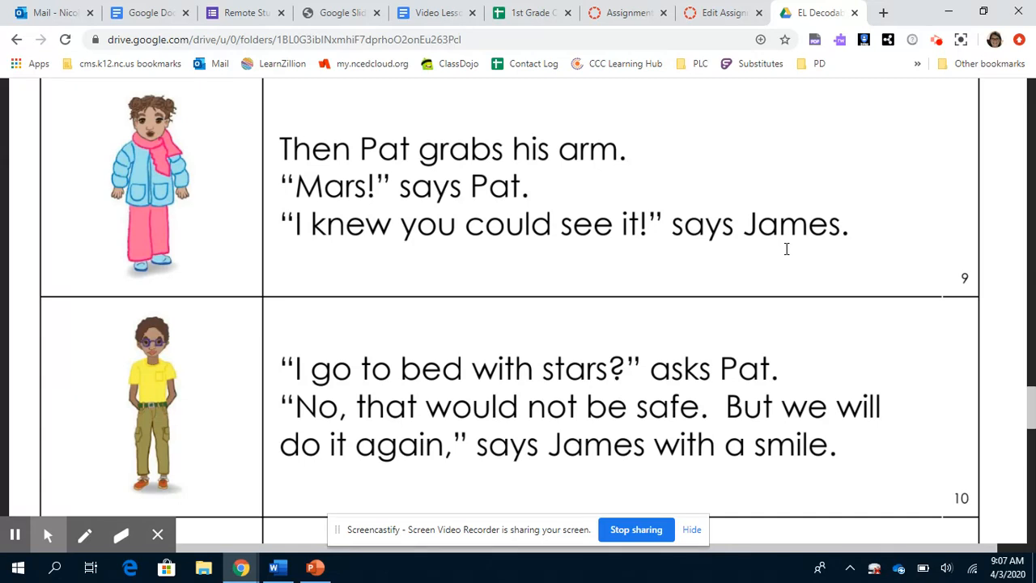
scroll(down, 3)
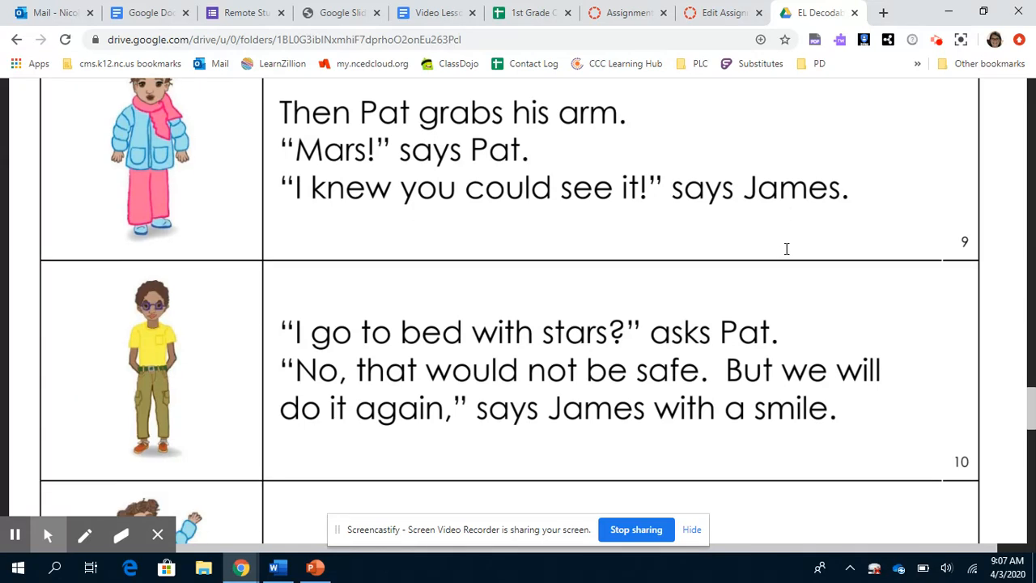
scroll(down, 3)
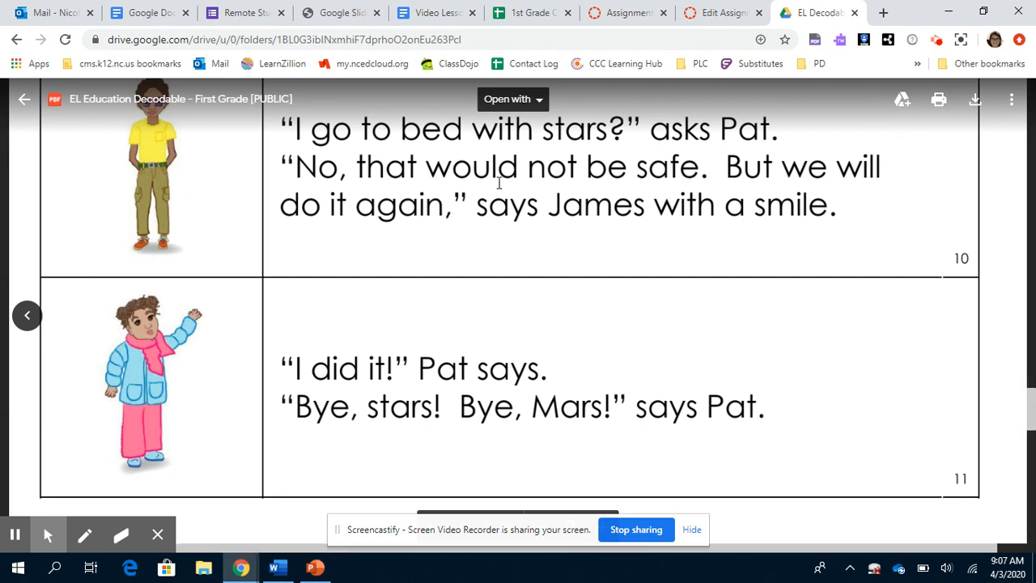
mouse_move(792, 241)
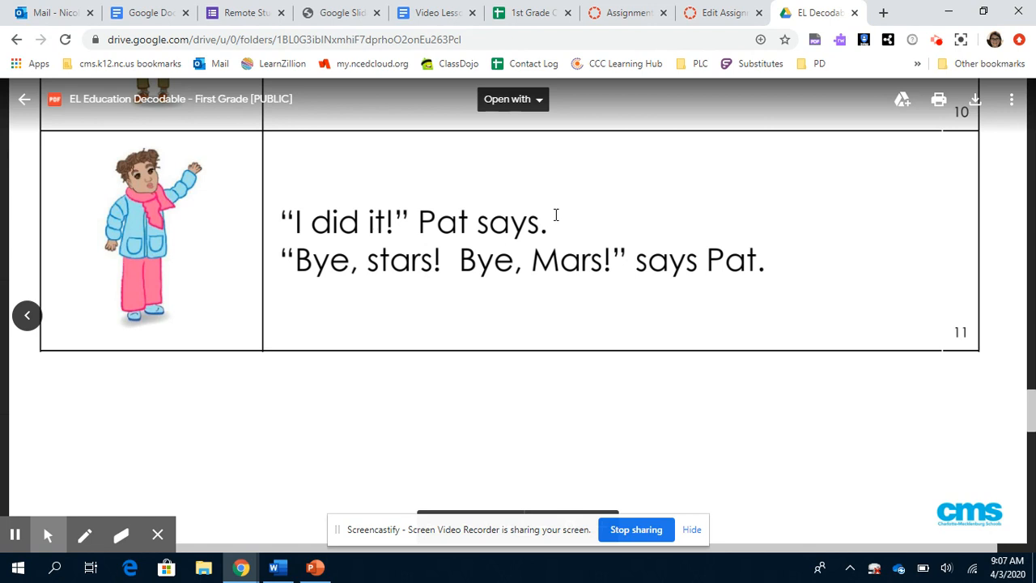
mouse_move(807, 253)
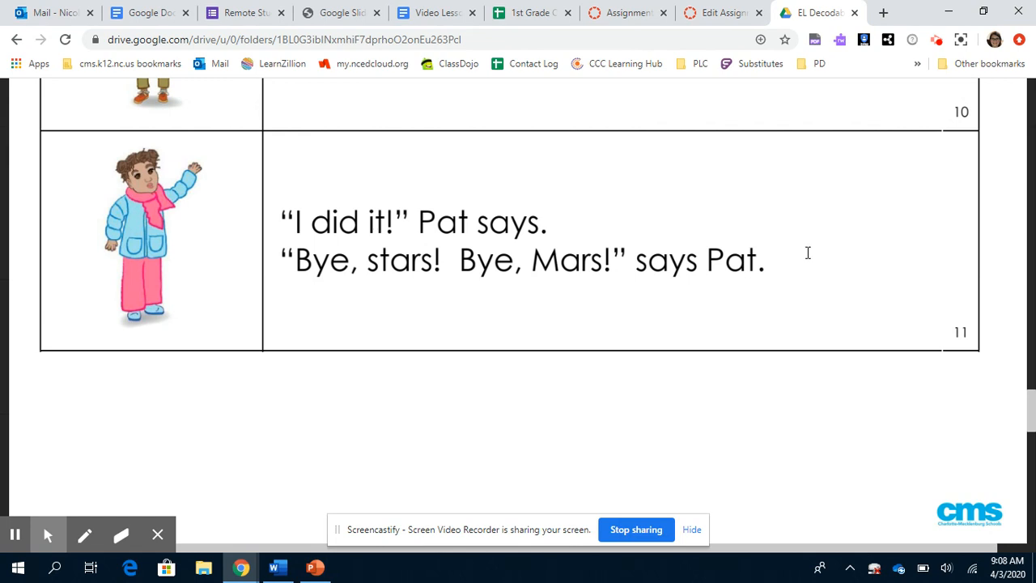
- Scroll through the 'Looking for Mars' PDF page by page, rereading the story to page 11
scroll(down, 3)
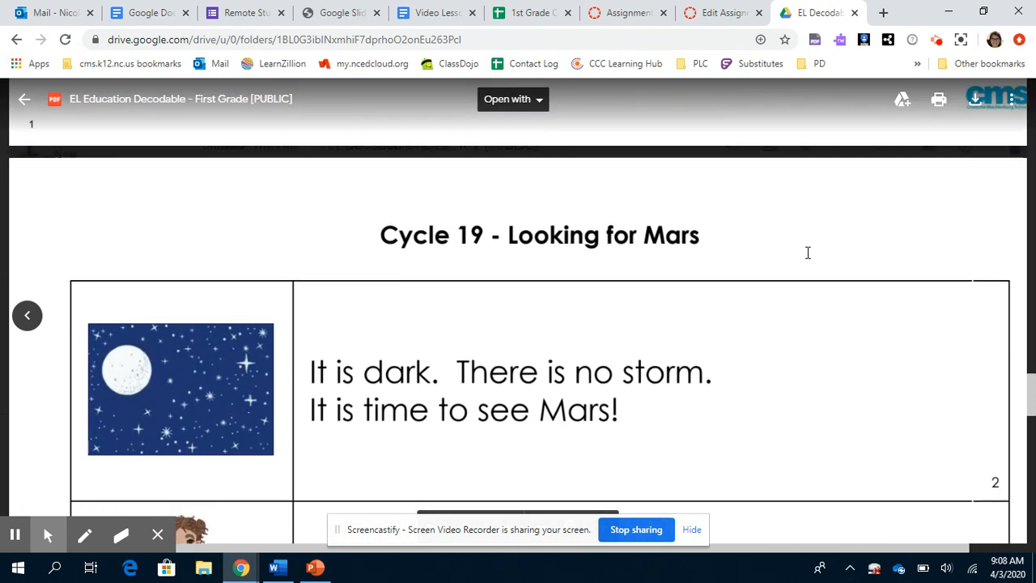
scroll(down, 3)
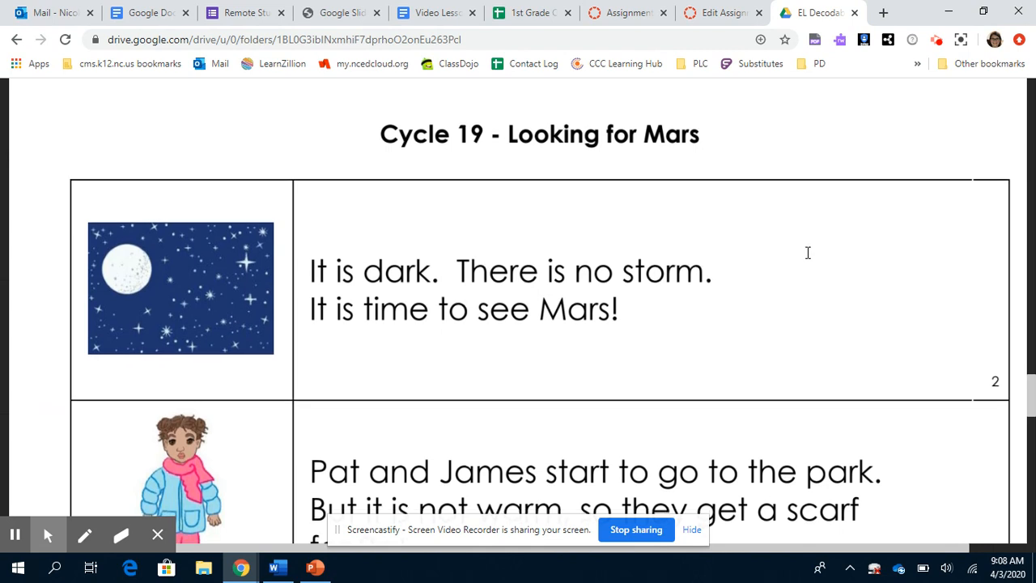
scroll(down, 3)
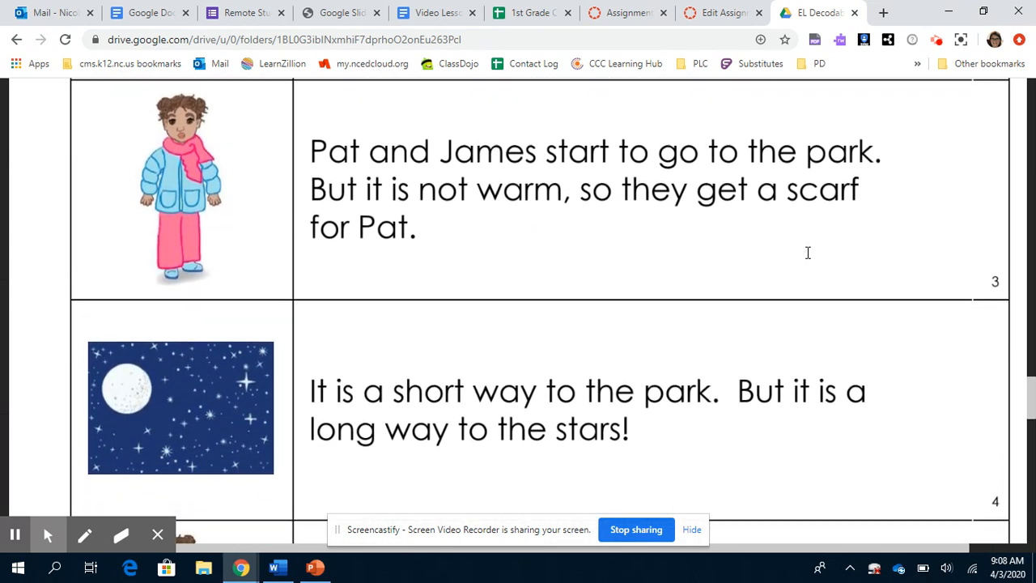
scroll(down, 3)
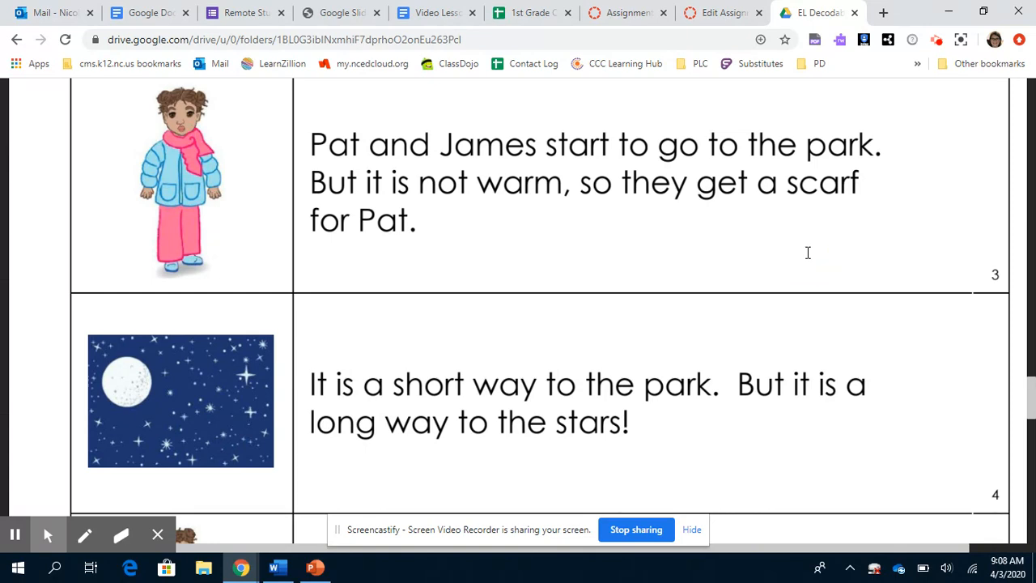
scroll(down, 3)
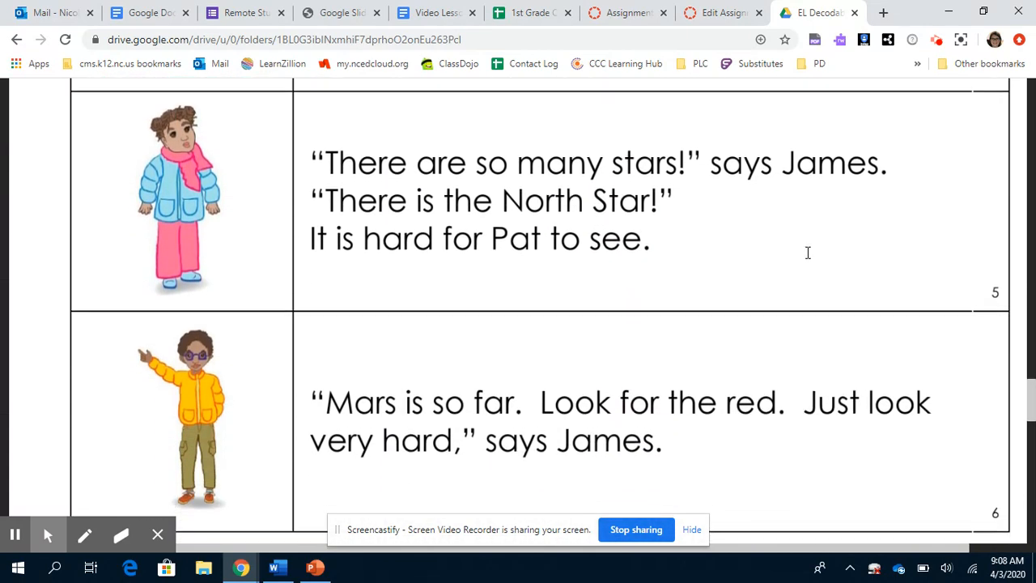
scroll(down, 3)
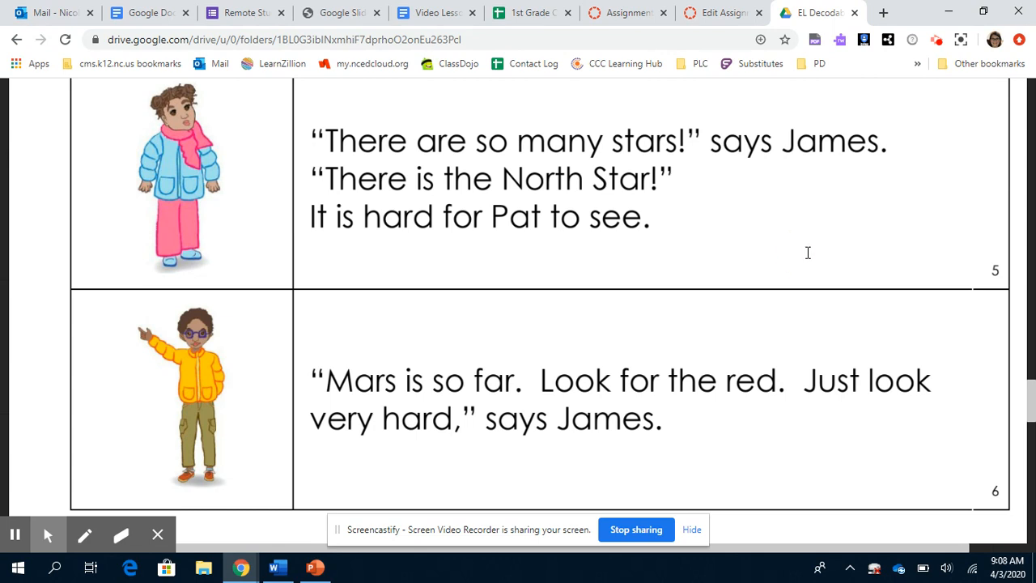
scroll(down, 3)
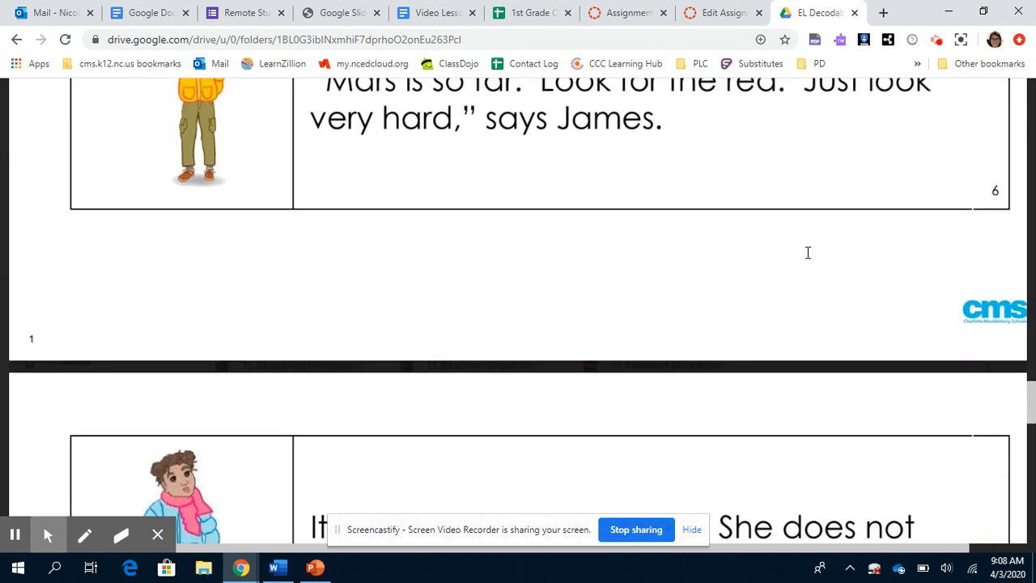
scroll(down, 3)
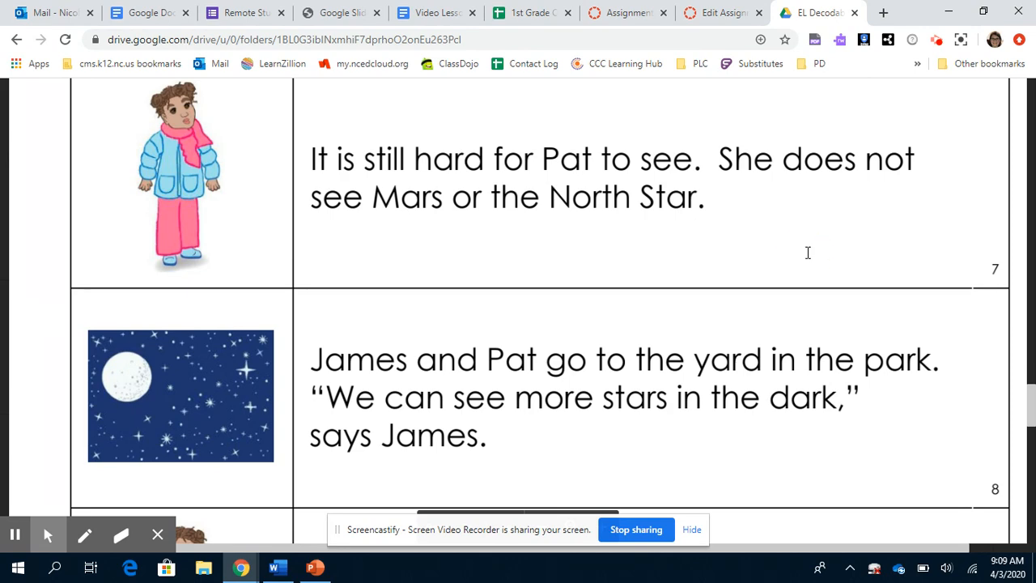
scroll(down, 3)
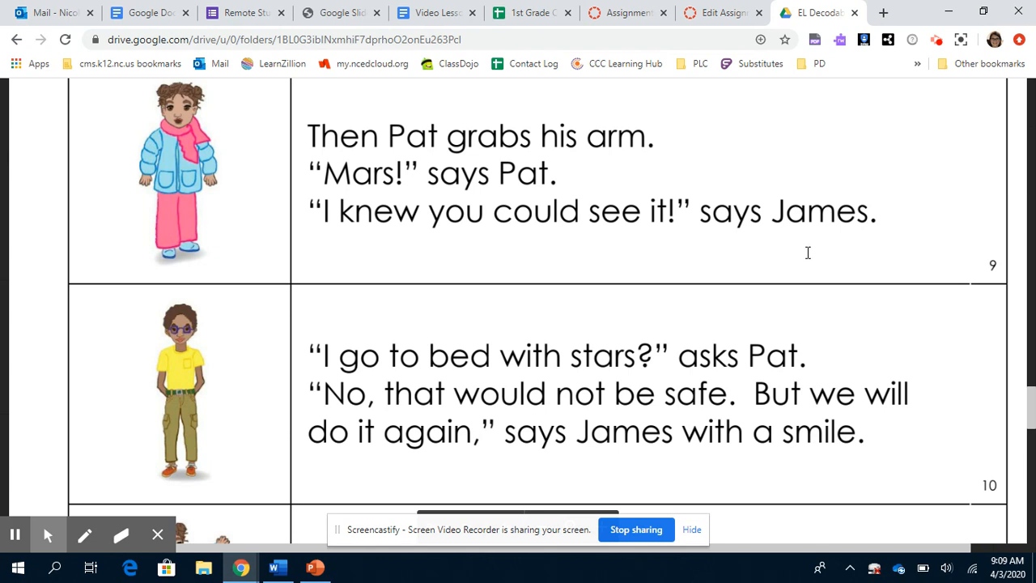
scroll(down, 3)
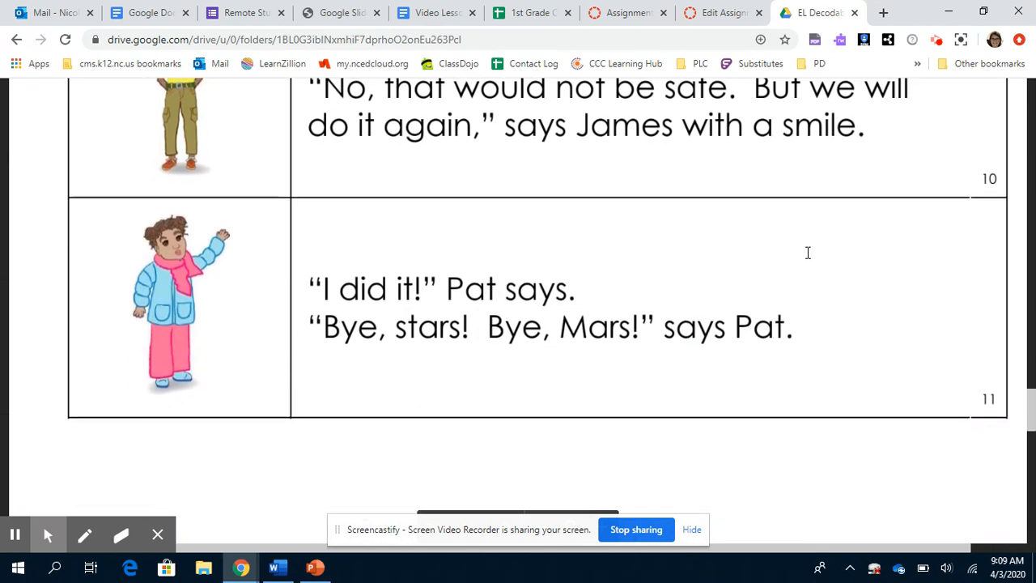
scroll(down, 3)
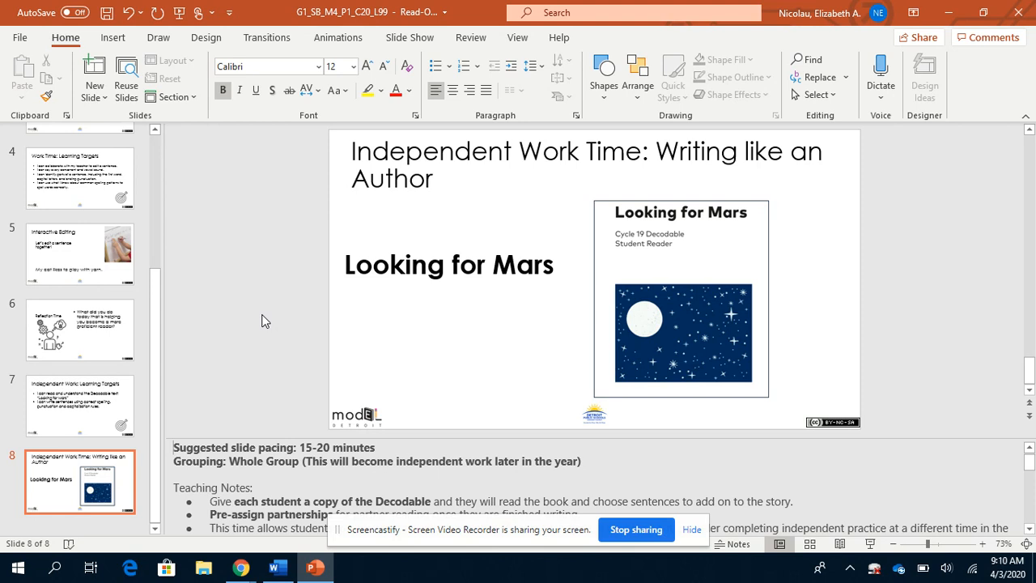
mouse_move(235, 314)
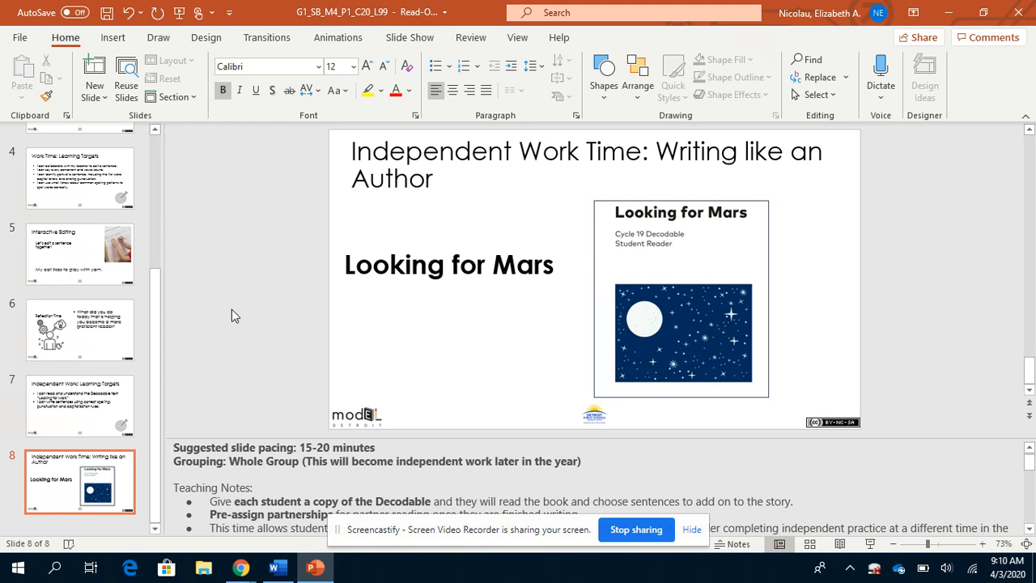
mouse_move(488, 322)
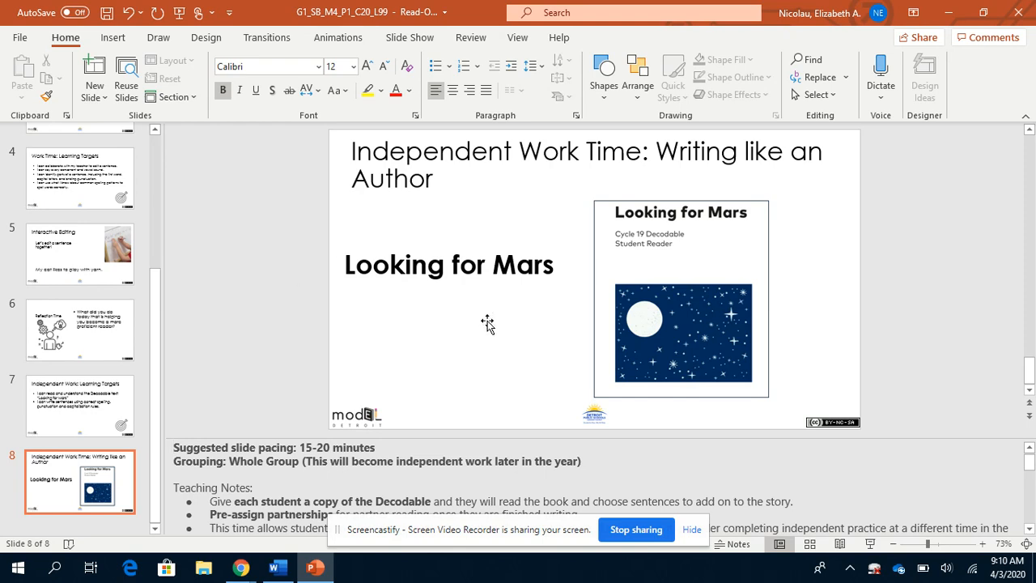